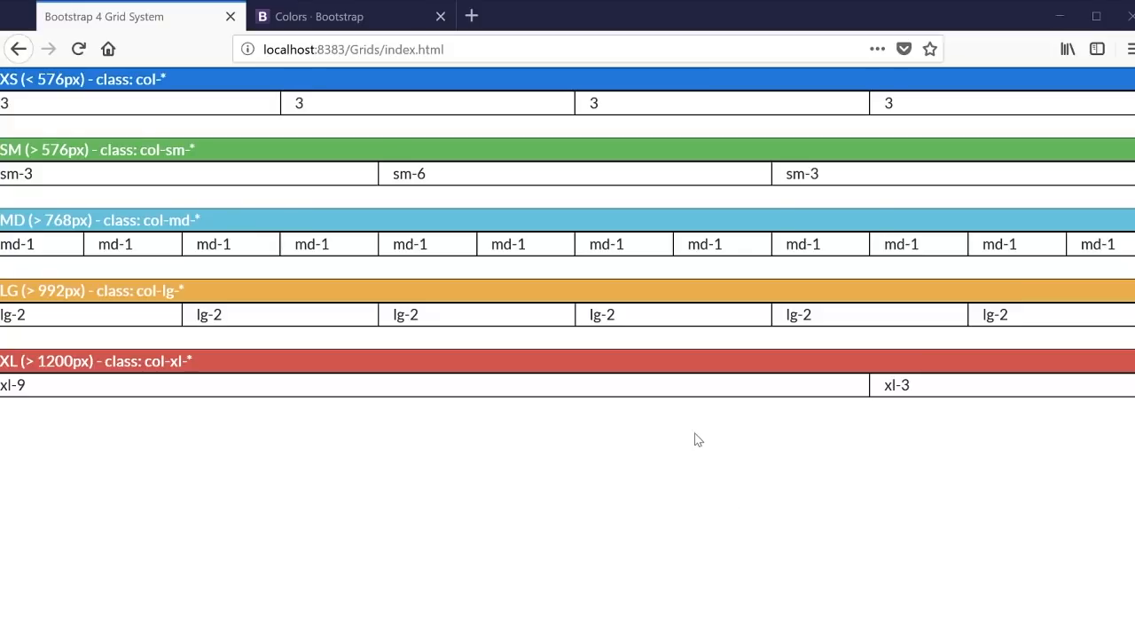
pyautogui.moveTo(703, 436)
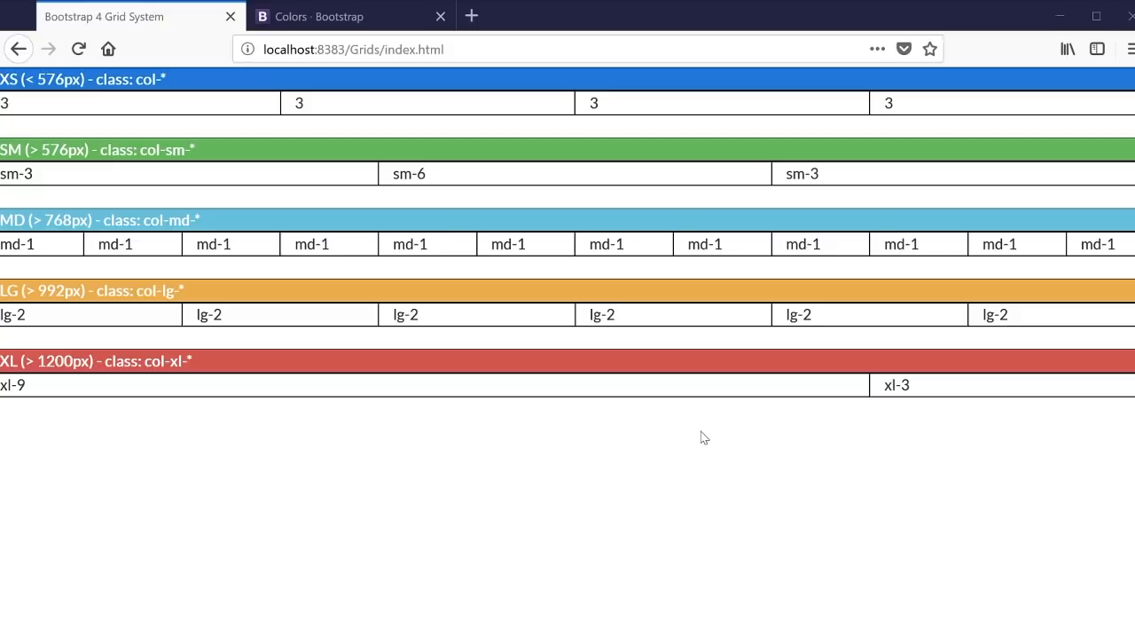
pyautogui.moveTo(362, 219)
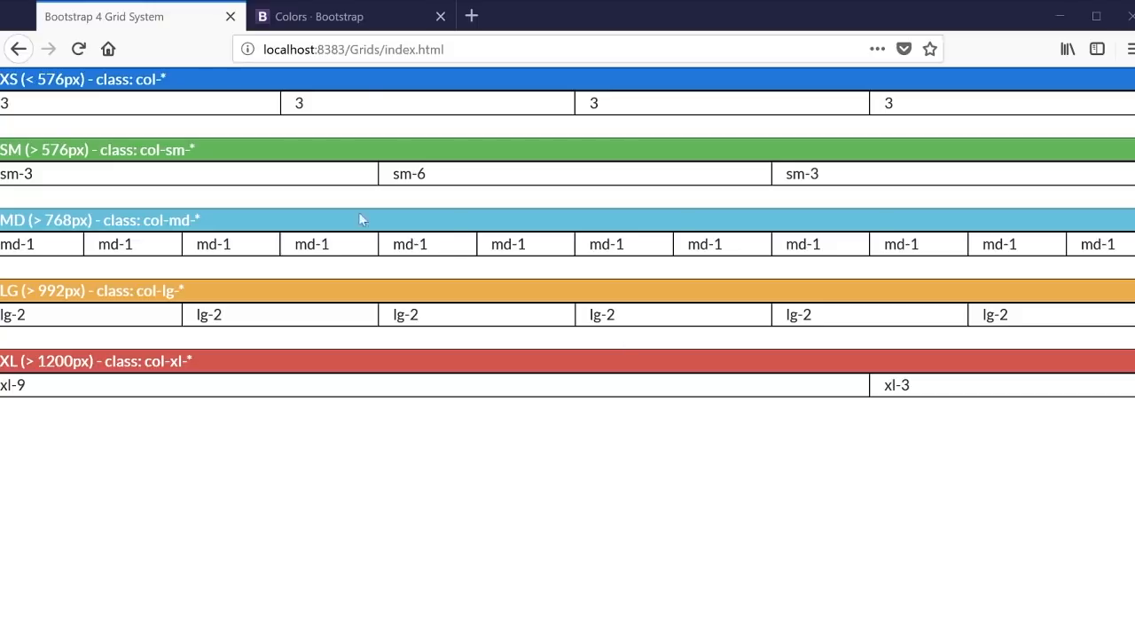
# Narrow the browser so the XL columns stack, then widen it until the MD and XL columns sit side by side
pyautogui.doubleClick(57, 79)
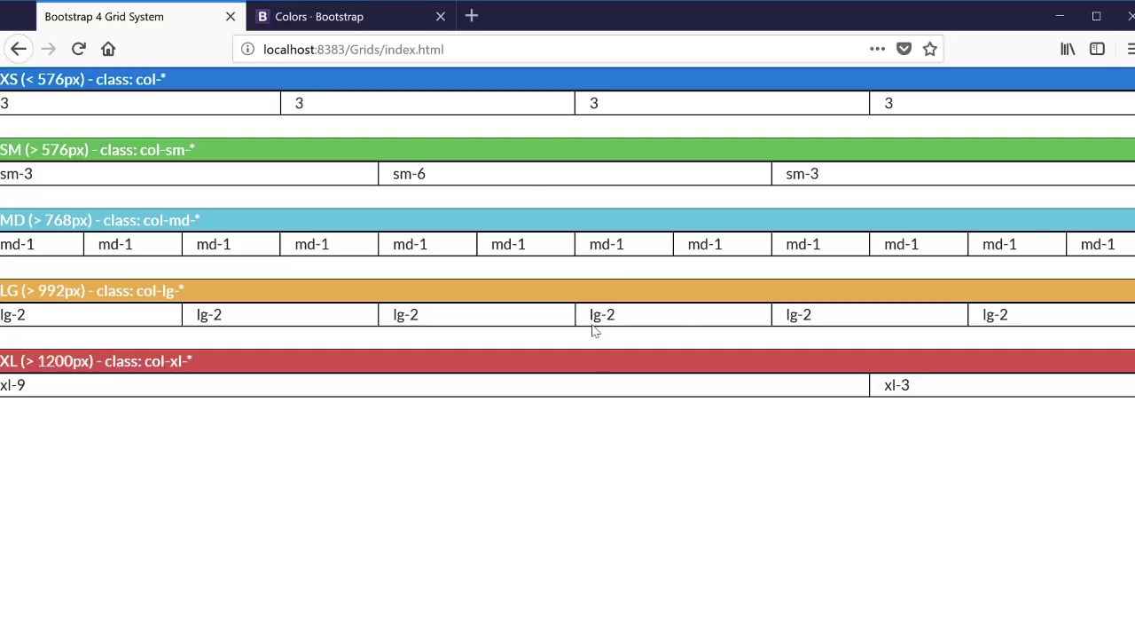
pyautogui.moveTo(603, 333)
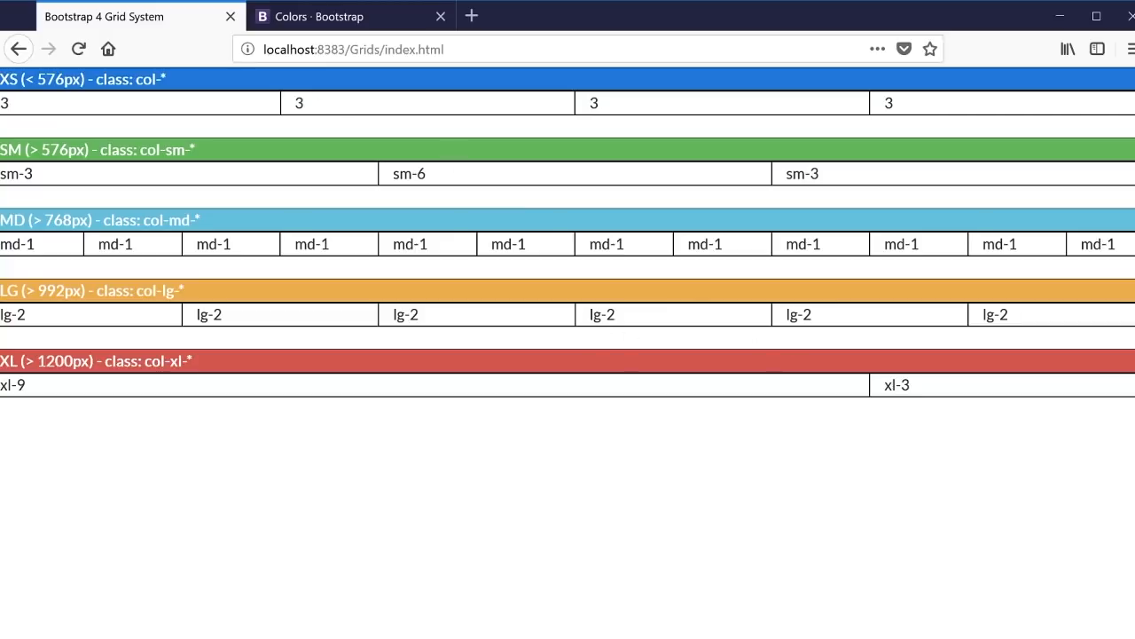
pyautogui.moveTo(260, 382)
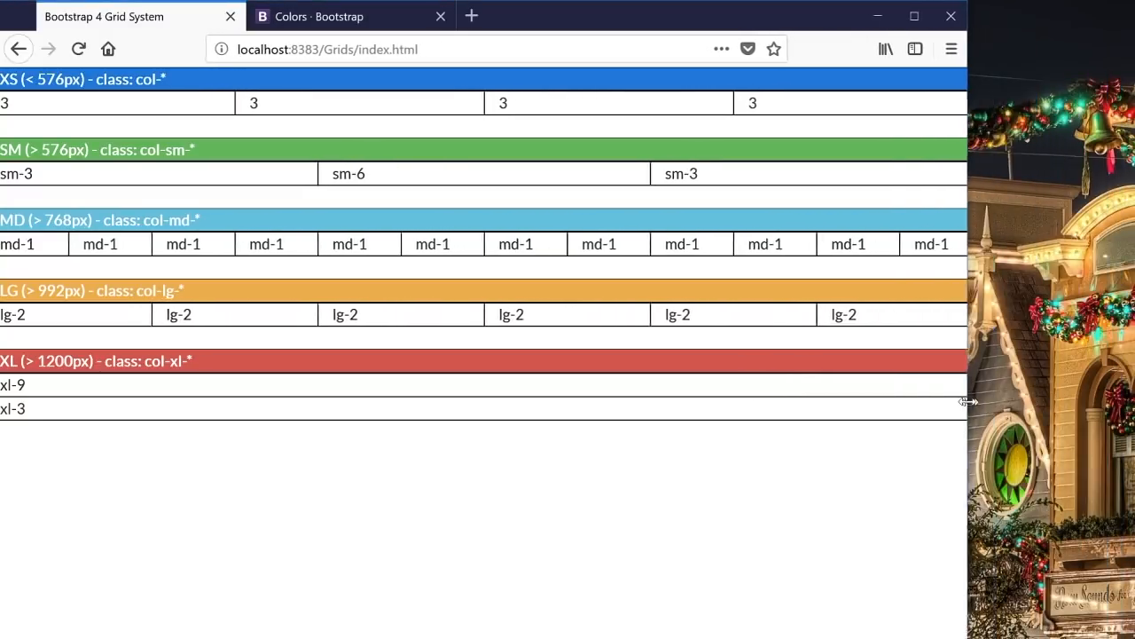
pyautogui.moveTo(963, 401); pyautogui.dragTo(630, 395)
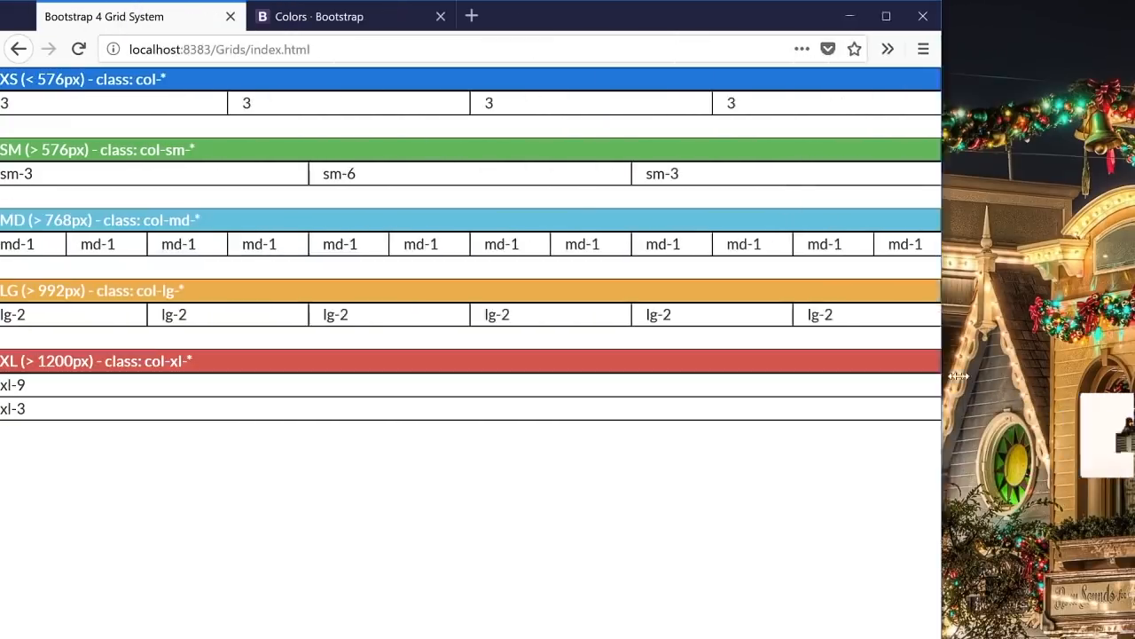
pyautogui.click(885, 16)
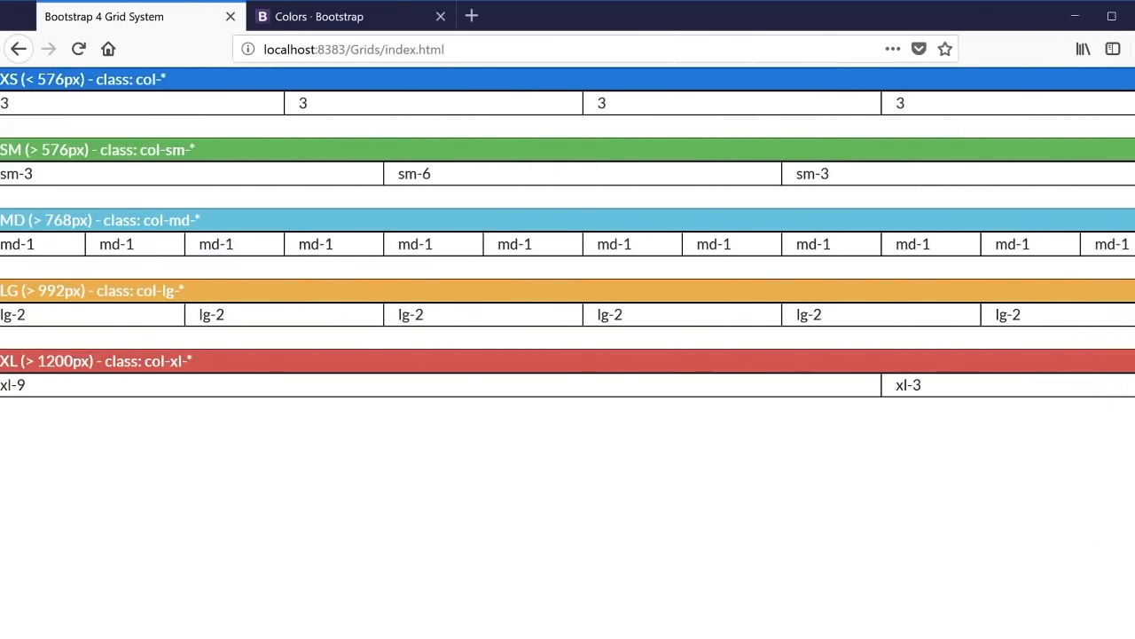
pyautogui.doubleClick(907, 384)
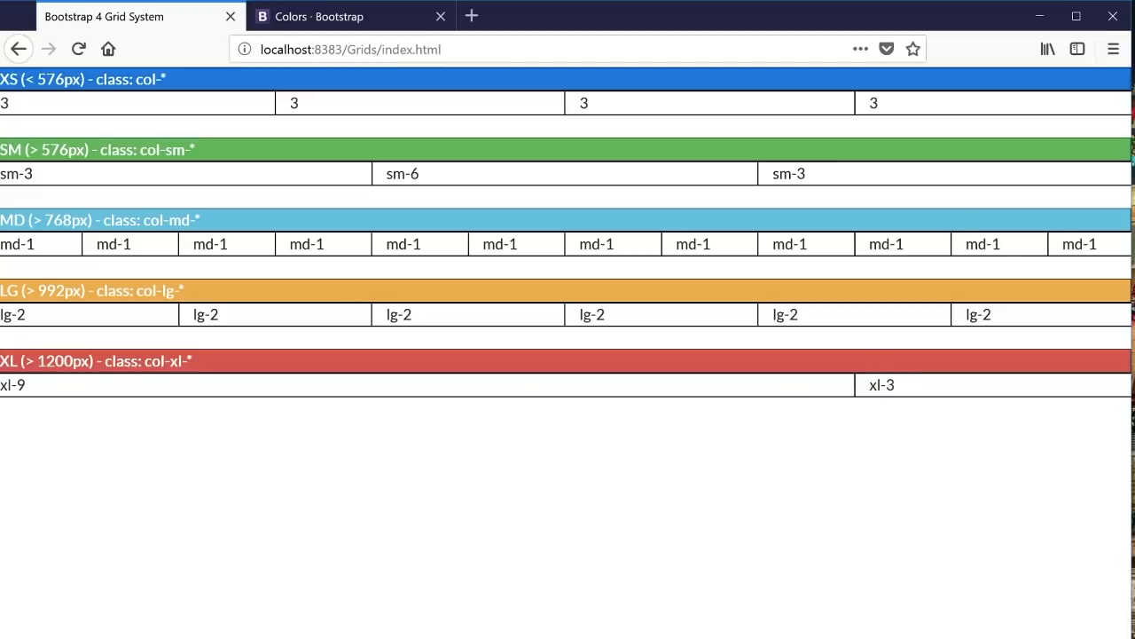
pyautogui.moveTo(305, 426)
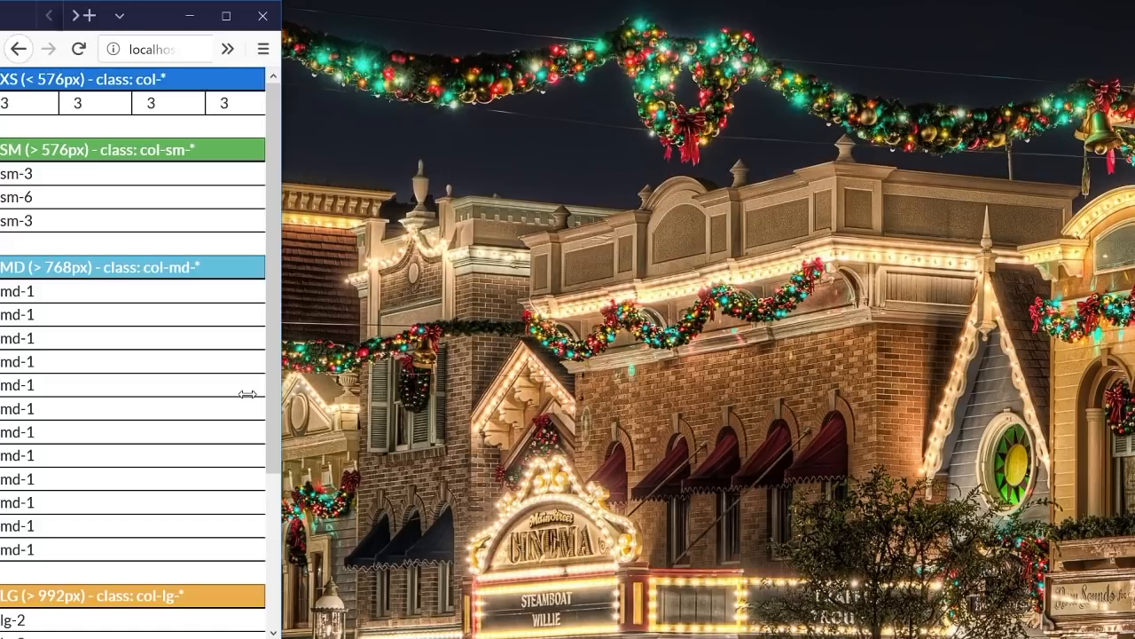
pyautogui.moveTo(255, 392)
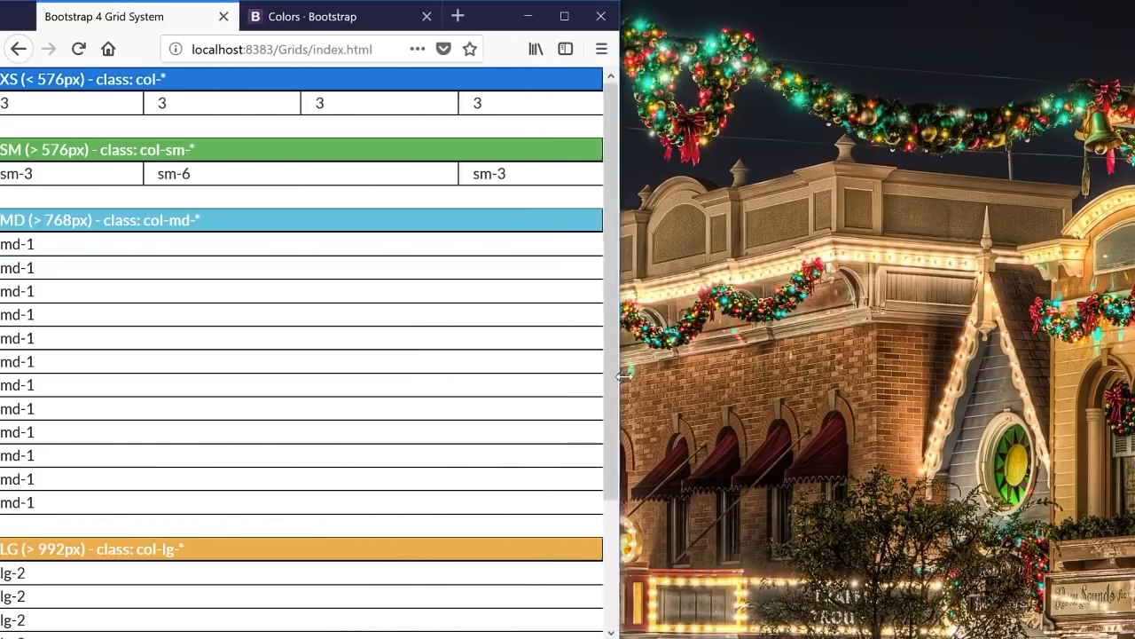
pyautogui.moveTo(623, 373); pyautogui.dragTo(976, 366)
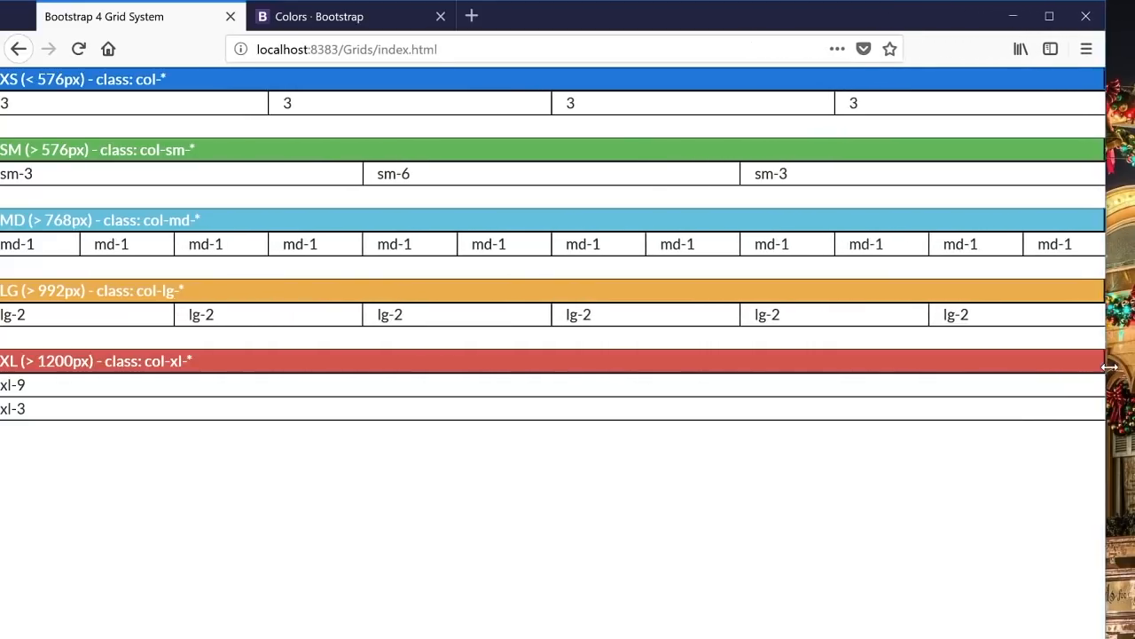
pyautogui.moveTo(1109, 367); pyautogui.dragTo(1127, 367)
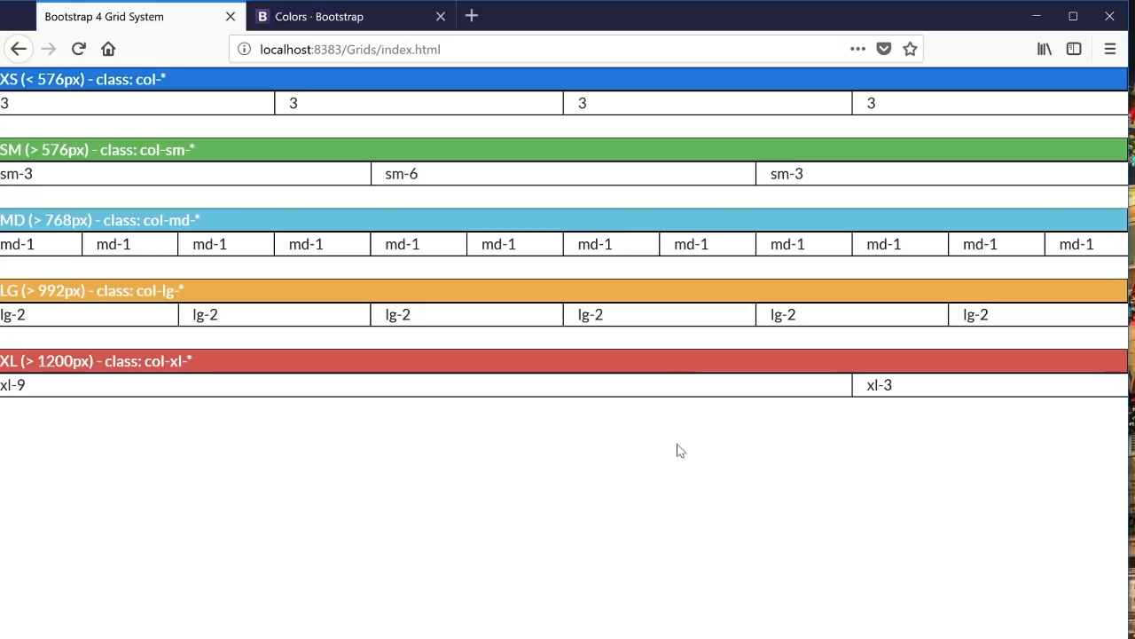
pyautogui.moveTo(260, 215)
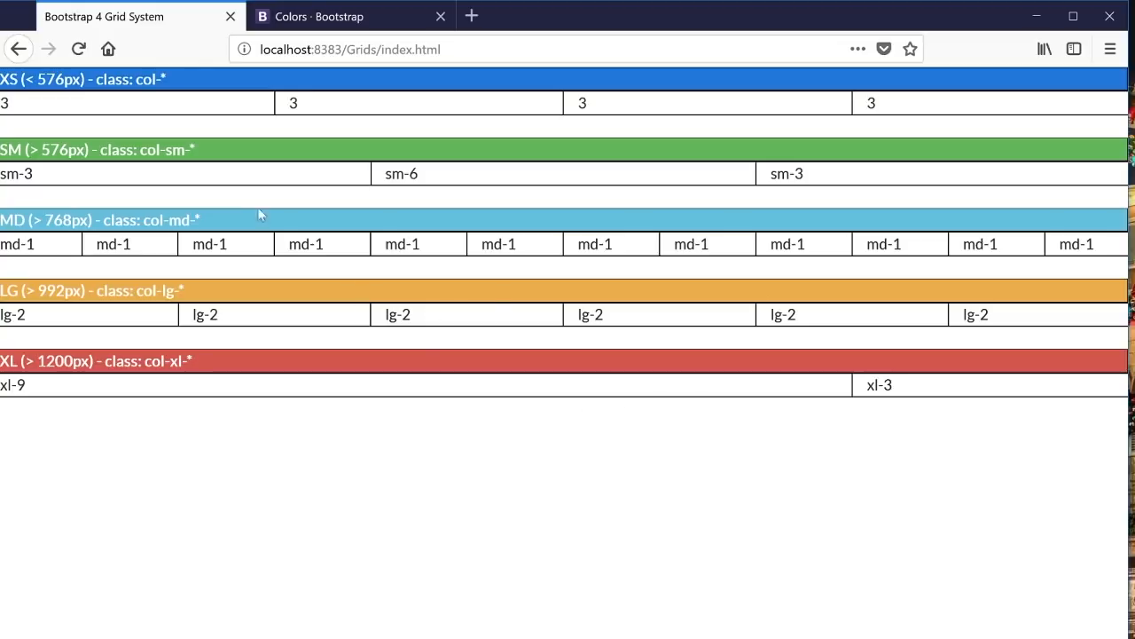
pyautogui.moveTo(195, 468)
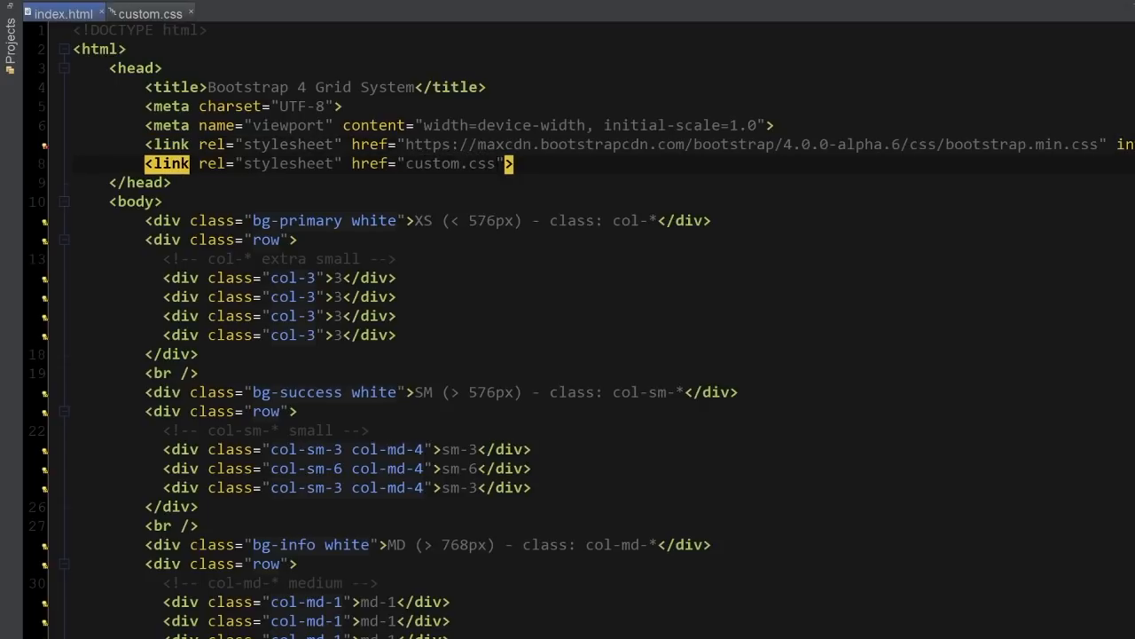
# Review the custom.css div border and .white rules, then return to index.html
pyautogui.click(148, 14)
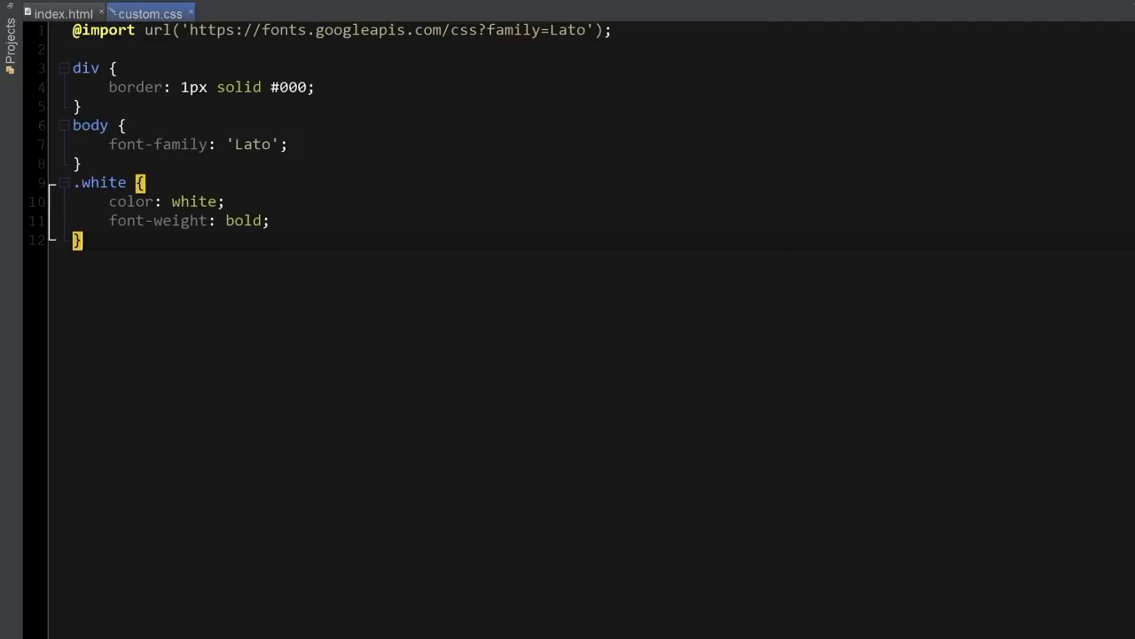
pyautogui.click(316, 87)
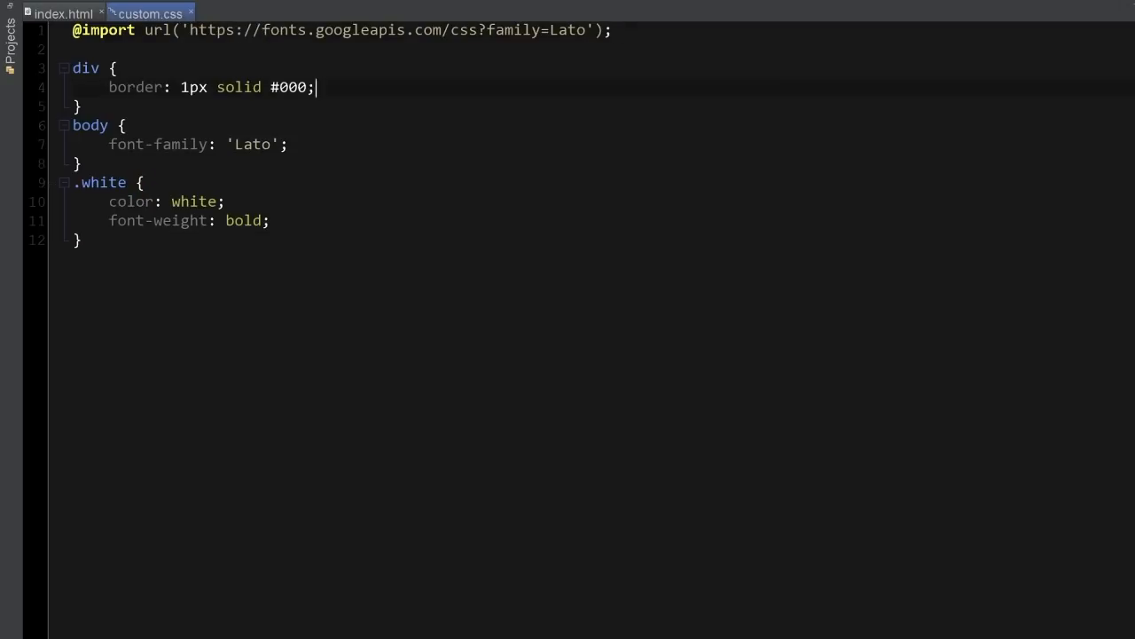
pyautogui.tripleClick(212, 87)
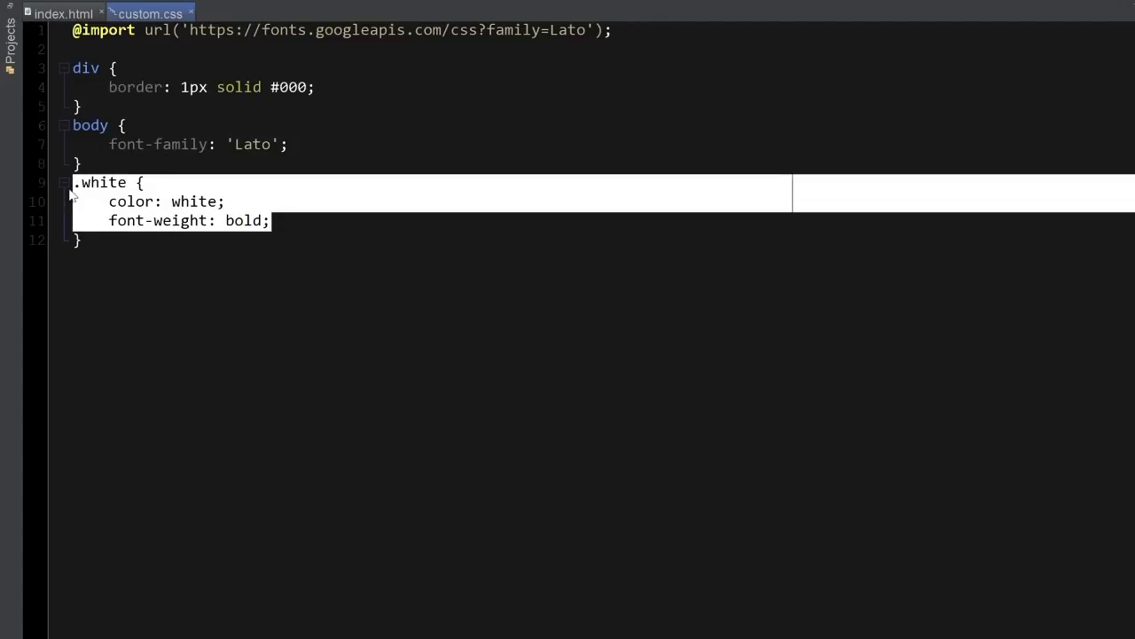
pyautogui.click(62, 13)
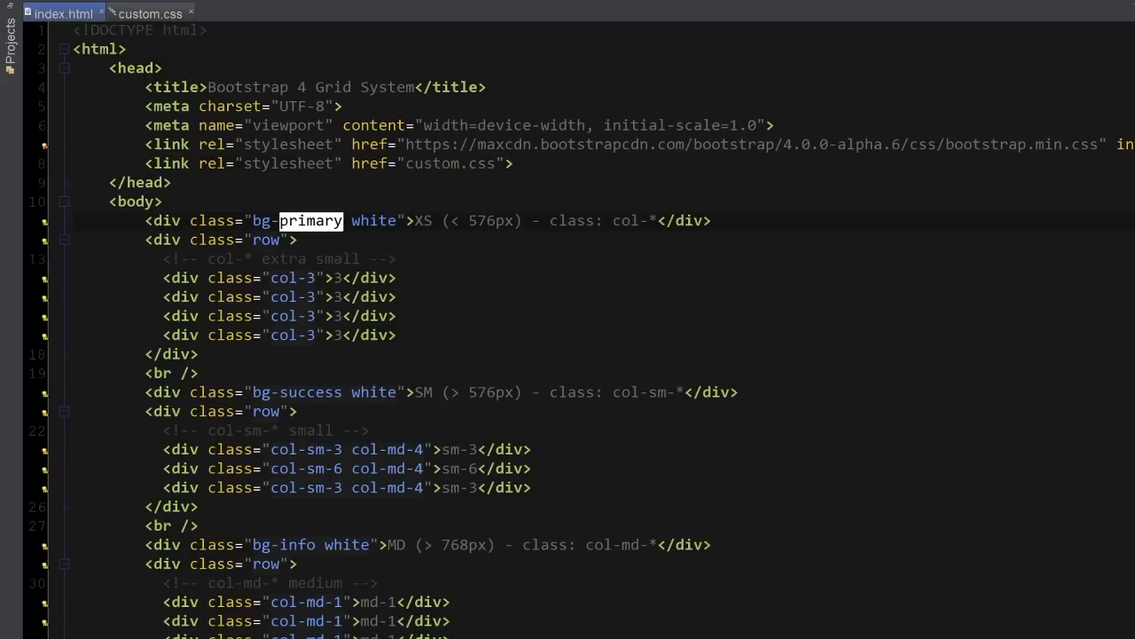
pyautogui.doubleClick(374, 220)
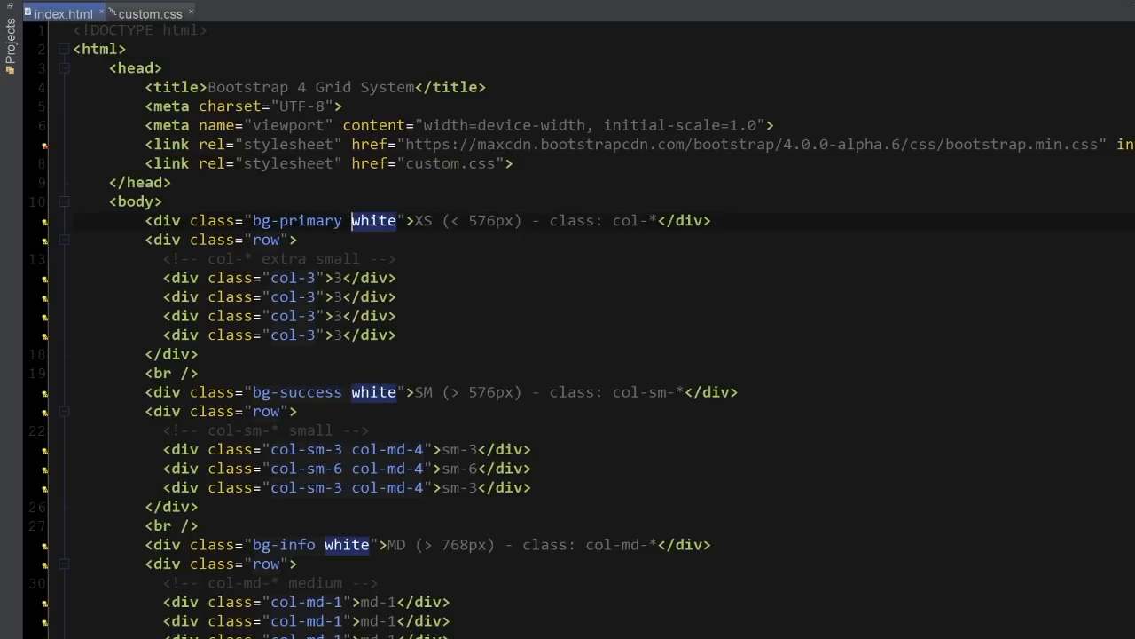
pyautogui.doubleClick(297, 220)
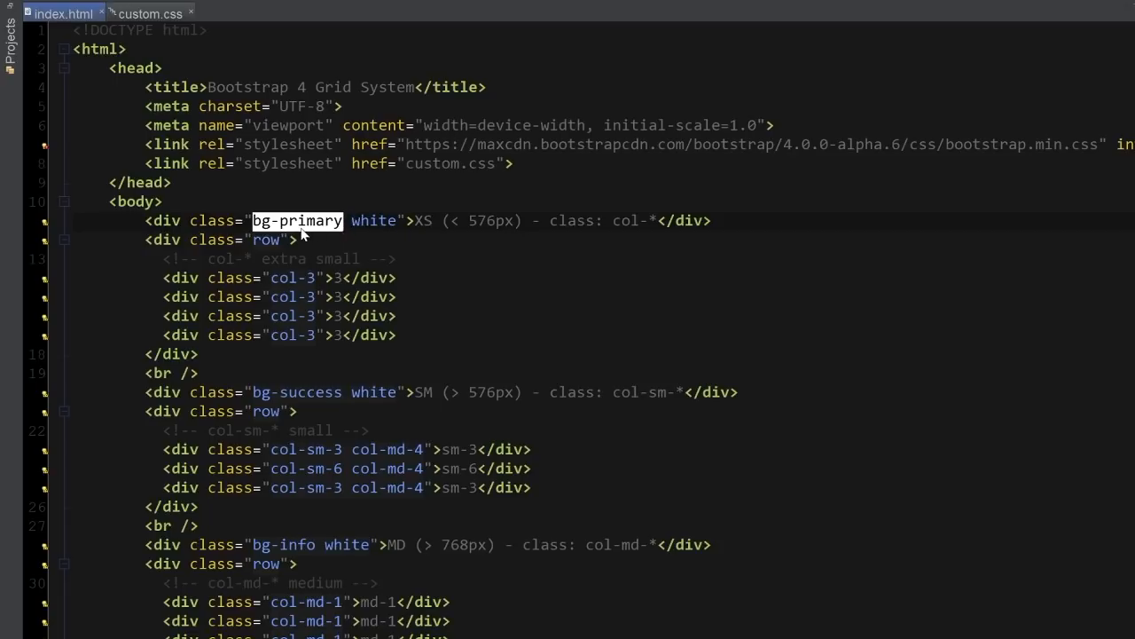
pyautogui.scroll(-3)
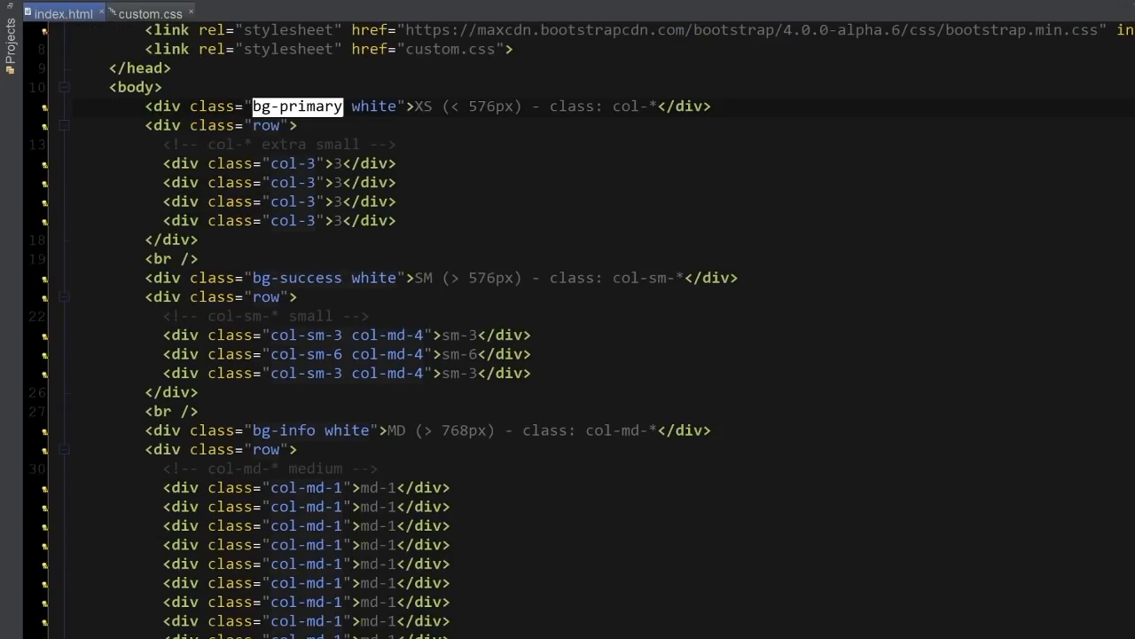
pyautogui.scroll(-3)
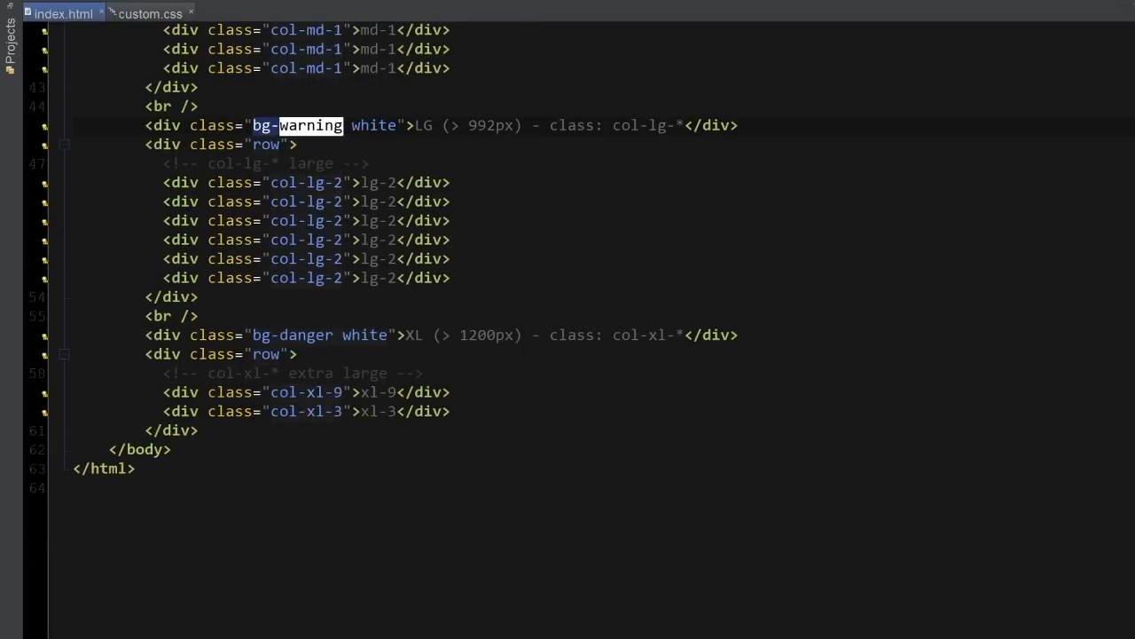
pyautogui.scroll(3)
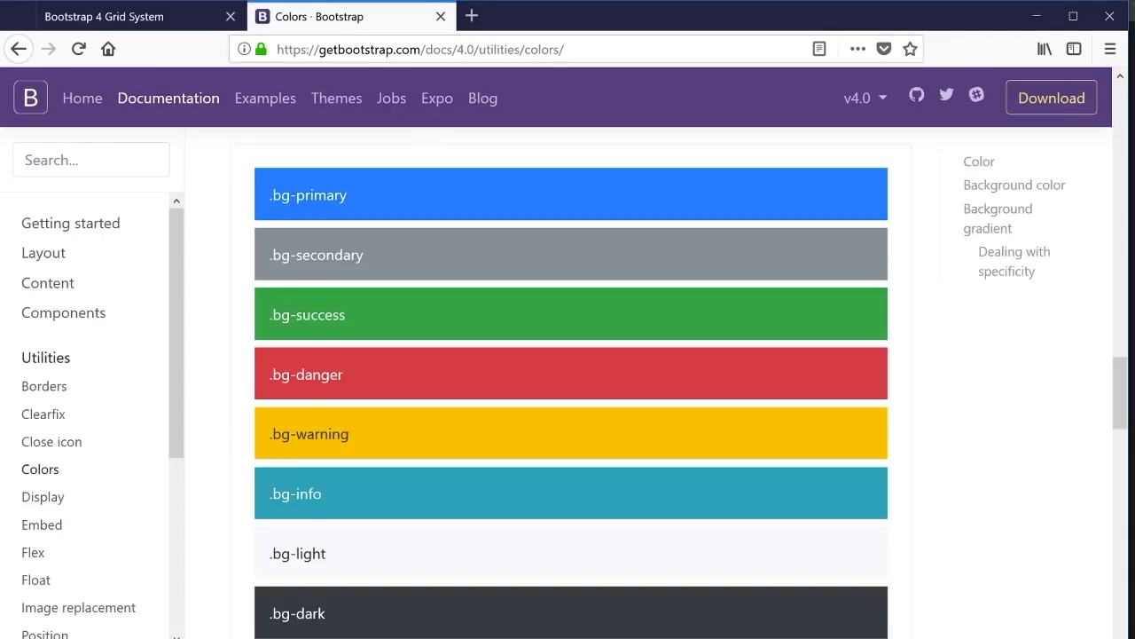
pyautogui.moveTo(362, 206)
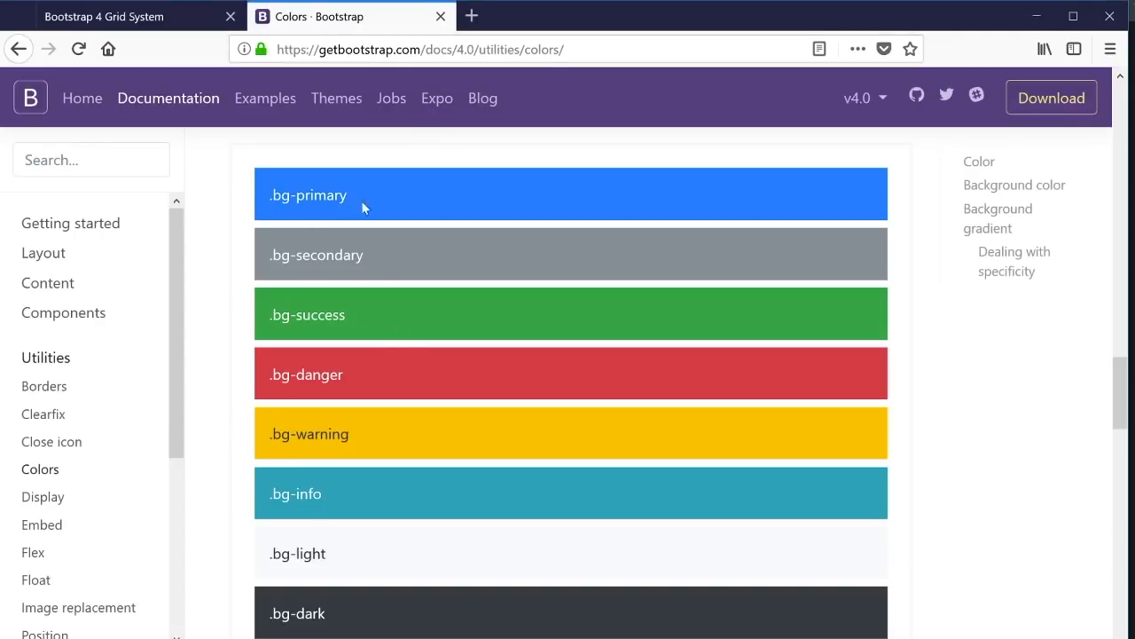
pyautogui.moveTo(162, 55)
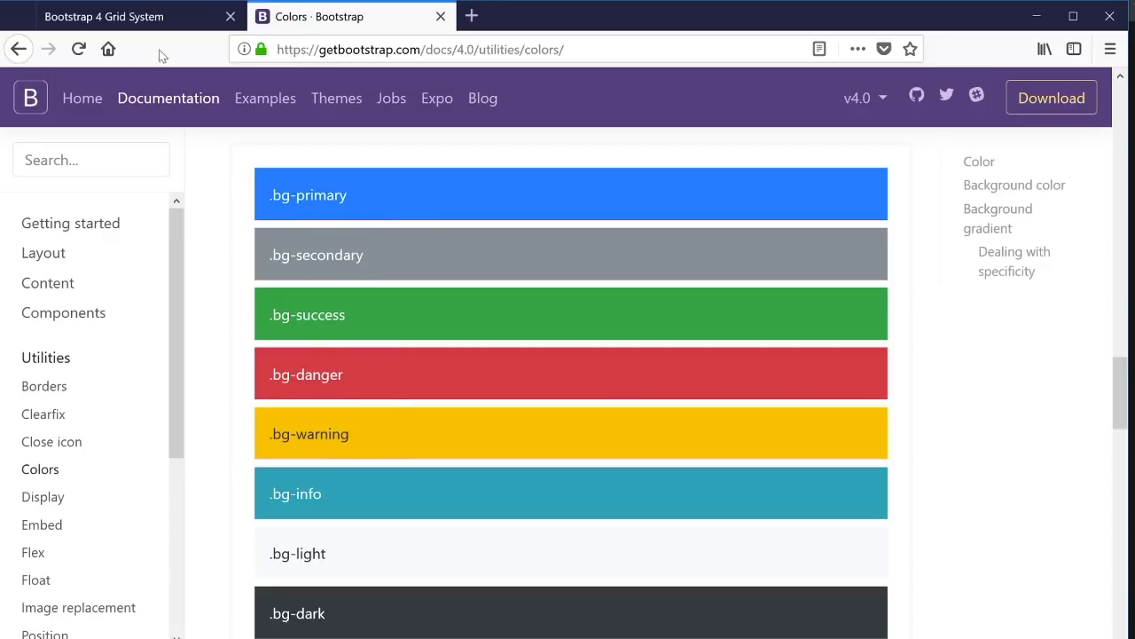
pyautogui.click(104, 16)
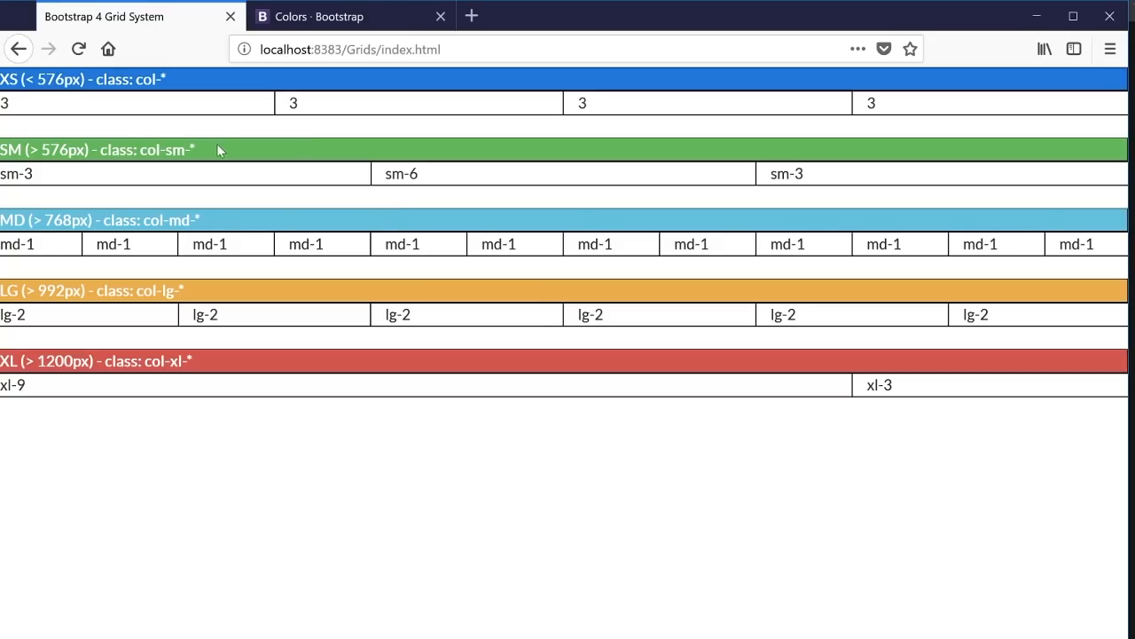
pyautogui.moveTo(266, 285)
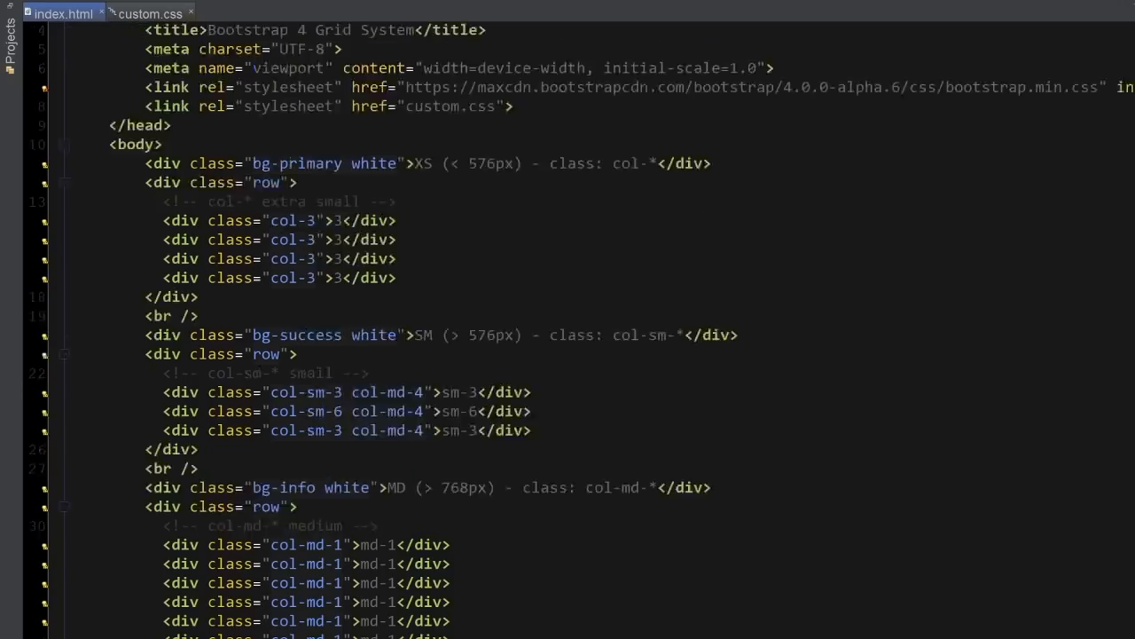
# Scroll up the source and select the col-3 class in the XS row
pyautogui.scroll(3)
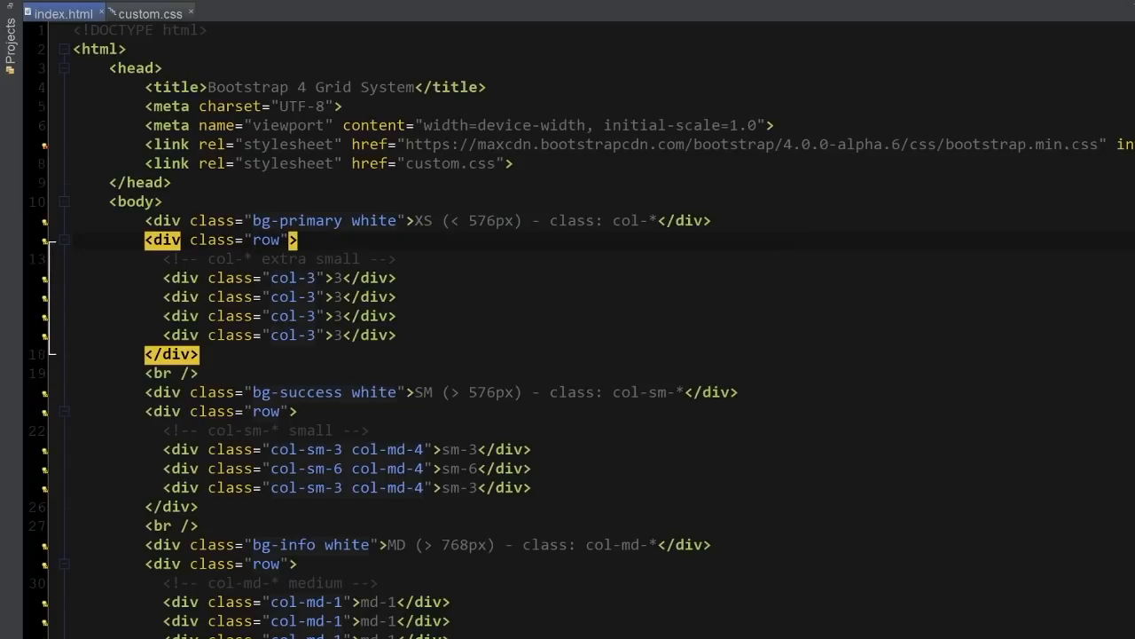
pyautogui.doubleClick(265, 240)
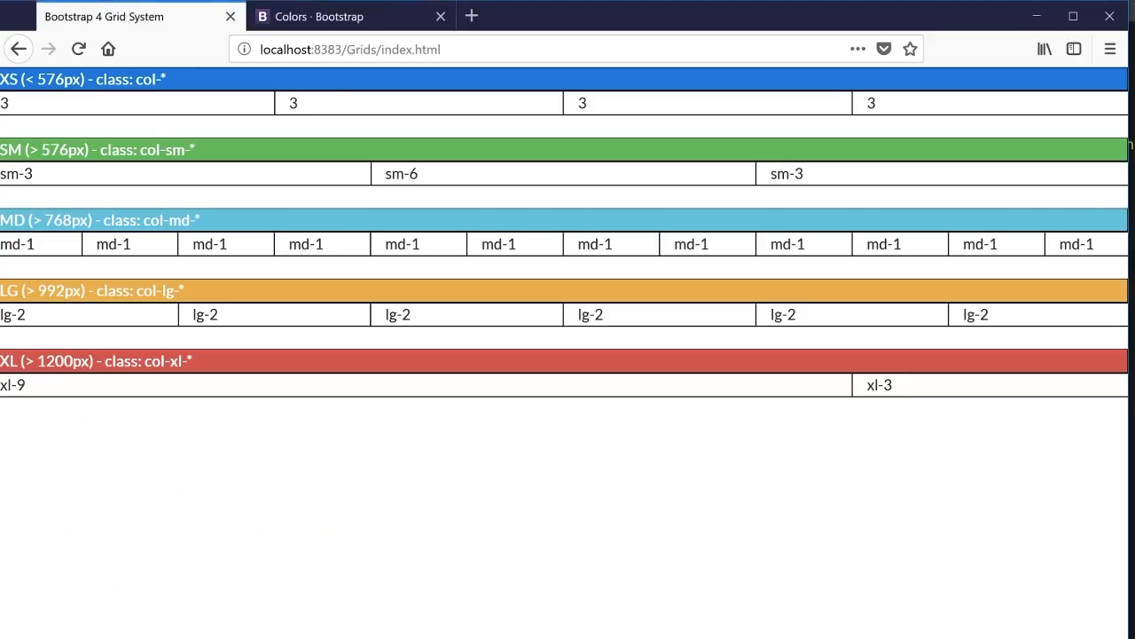
pyautogui.moveTo(169, 106)
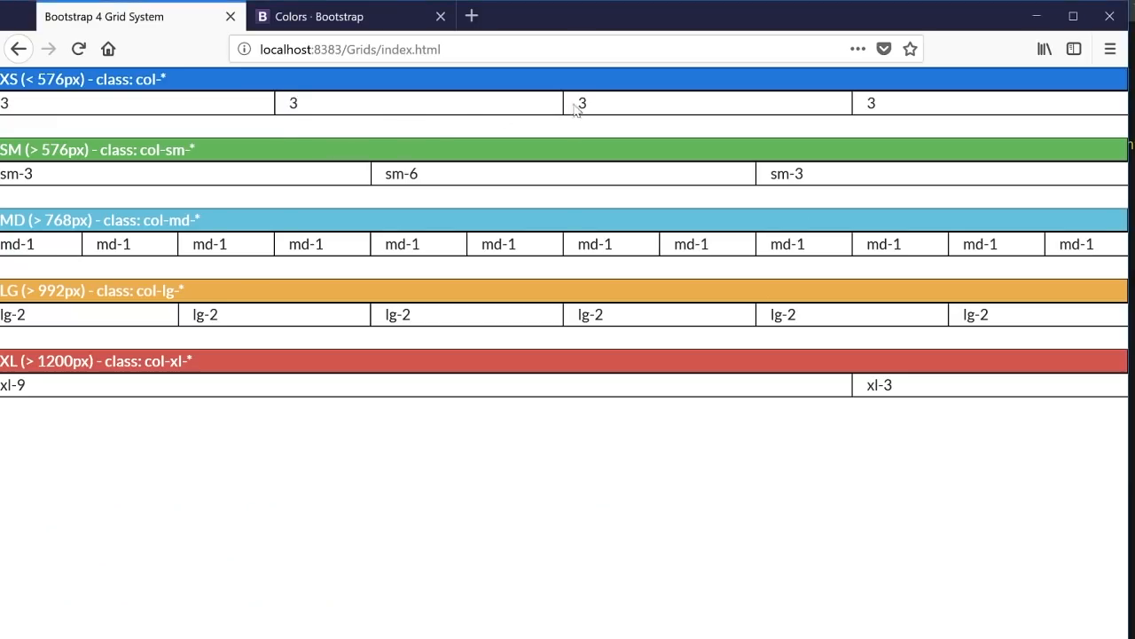
pyautogui.moveTo(575, 109)
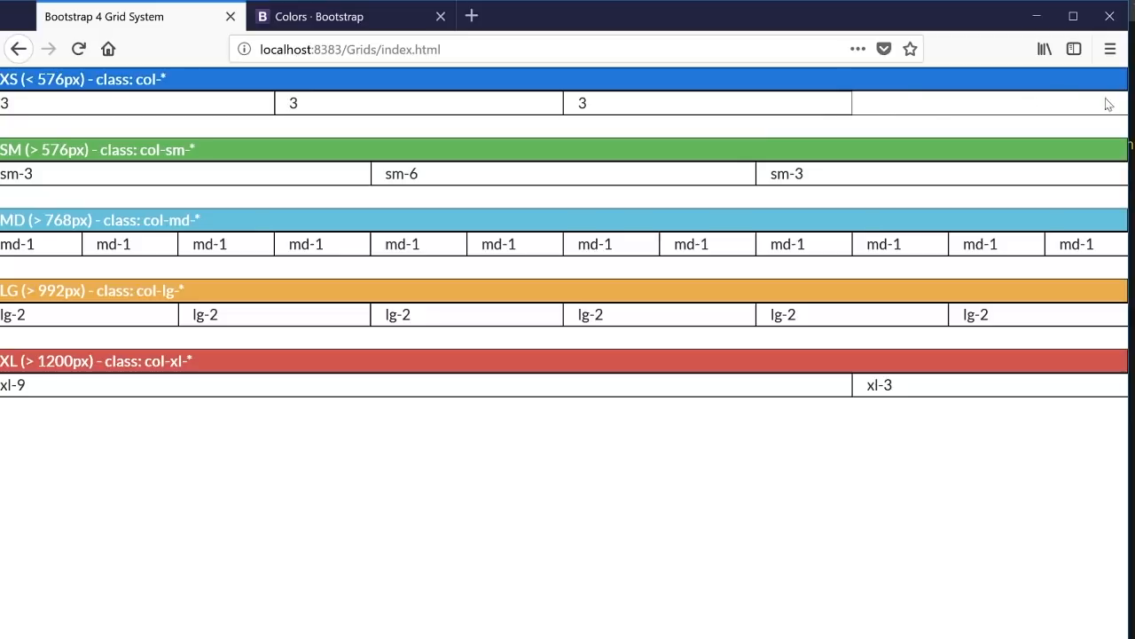
pyautogui.moveTo(809, 122)
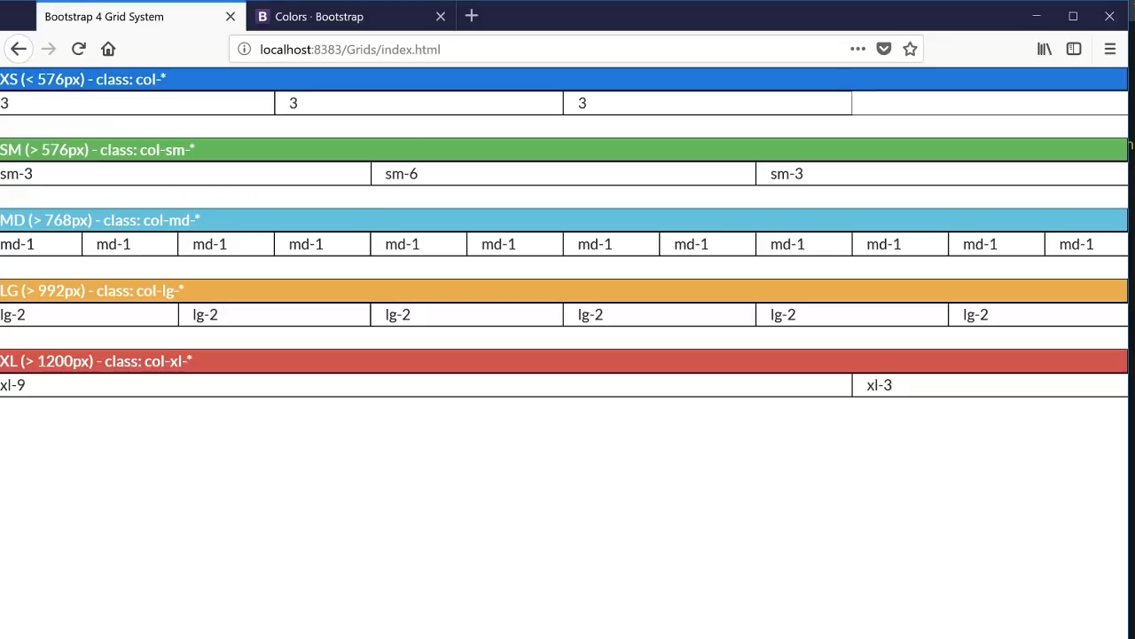
pyautogui.moveTo(39, 180)
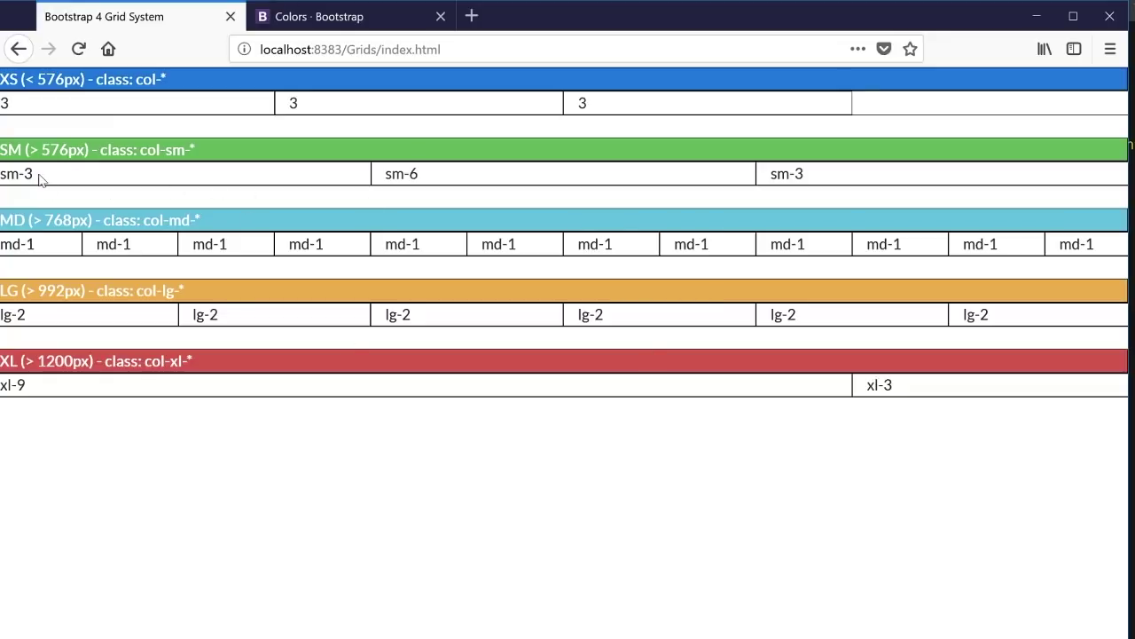
pyautogui.moveTo(42, 174)
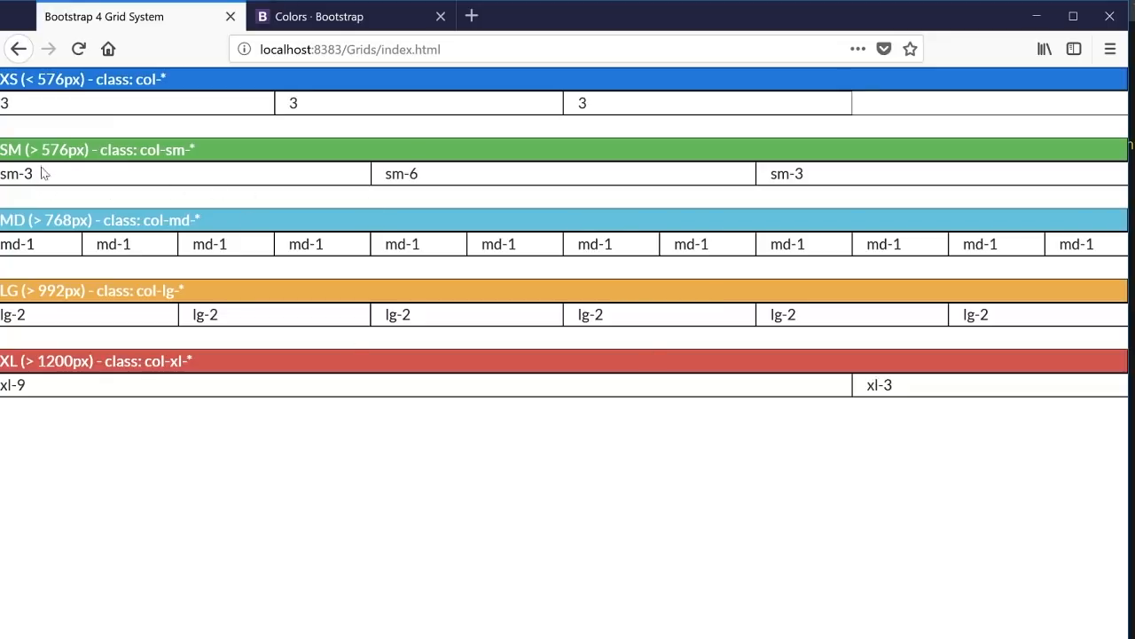
pyautogui.moveTo(743, 177)
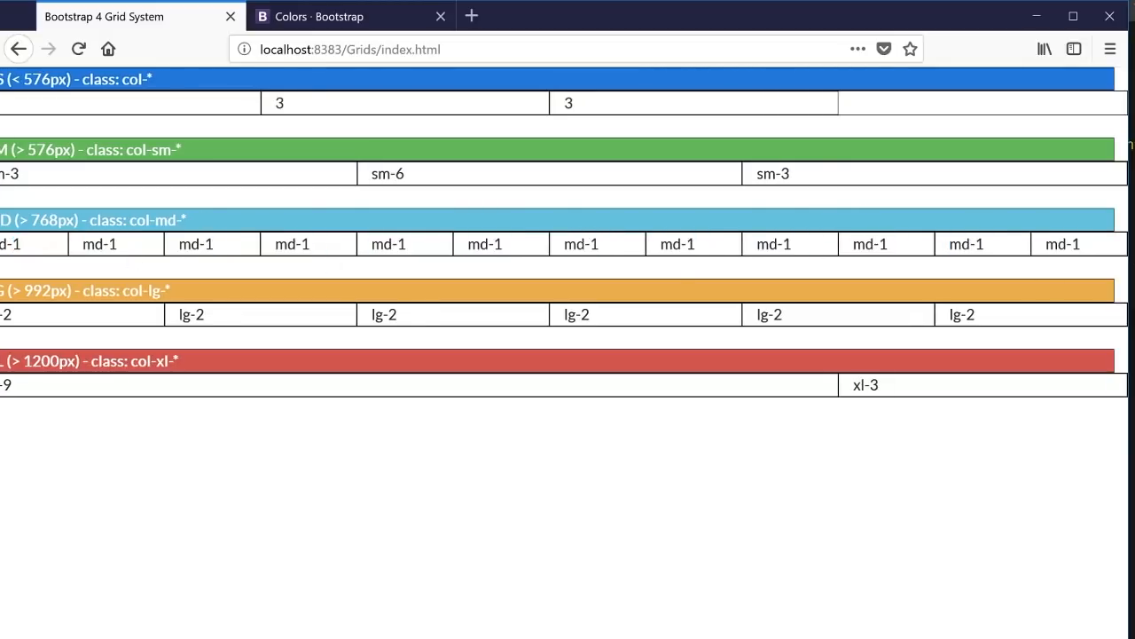
pyautogui.hscroll(-3)
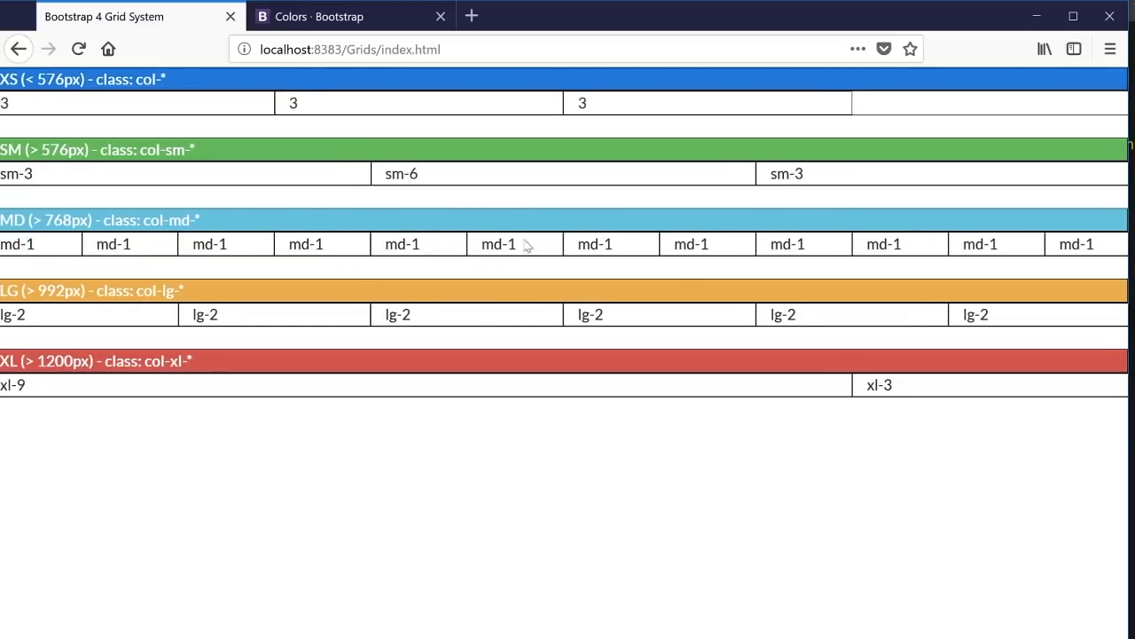
pyautogui.moveTo(33, 312)
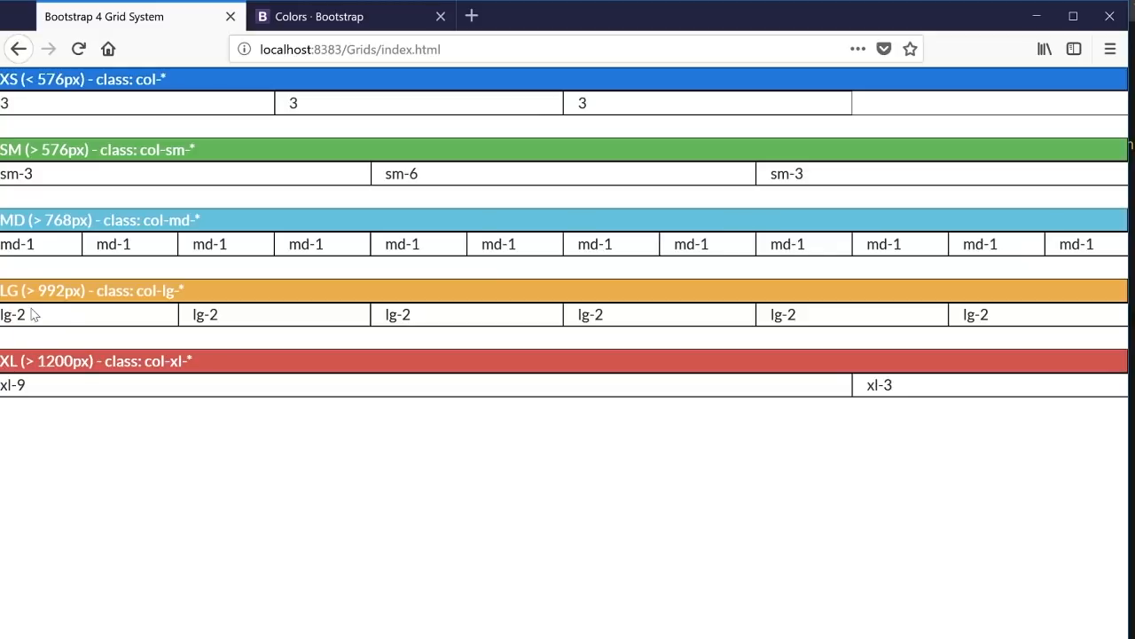
pyautogui.moveTo(1018, 322)
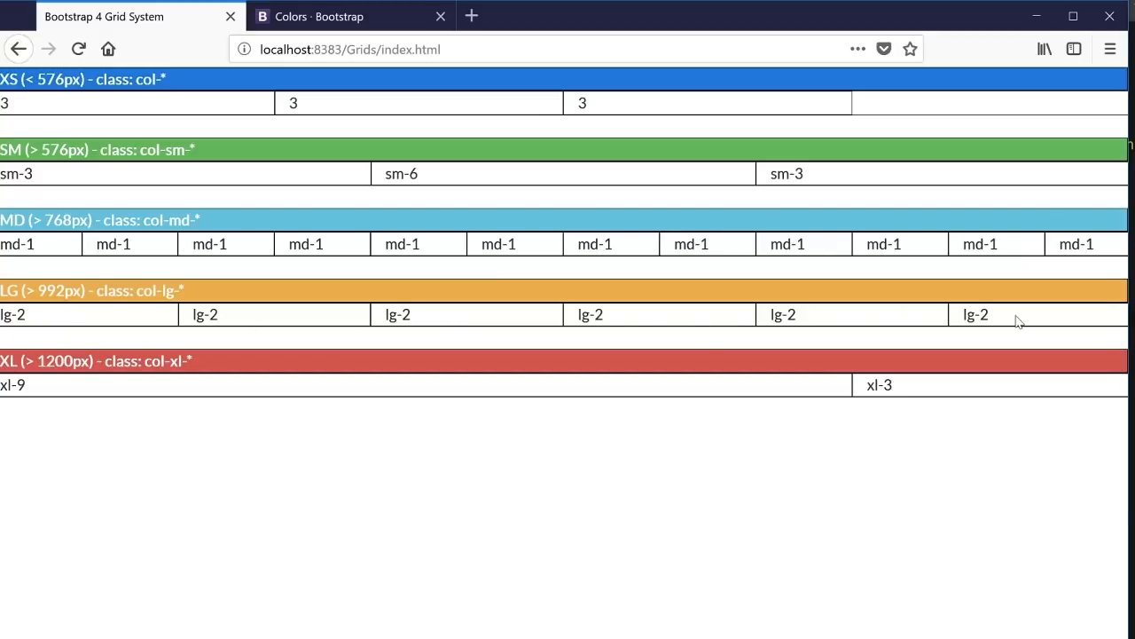
pyautogui.moveTo(489, 432)
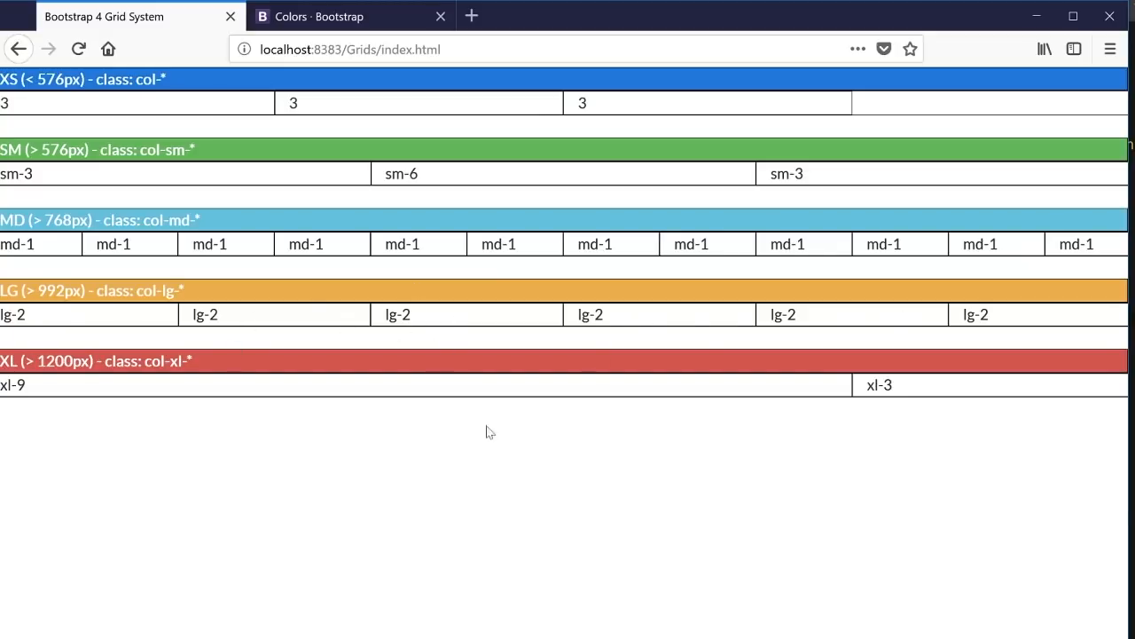
pyautogui.moveTo(40, 389)
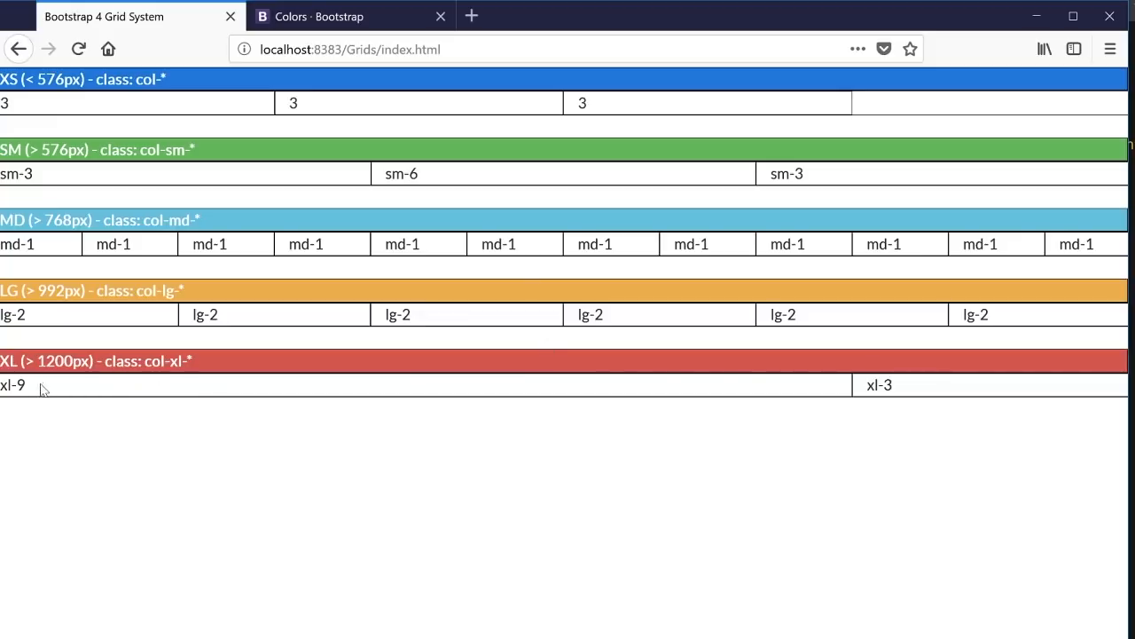
pyautogui.moveTo(601, 393)
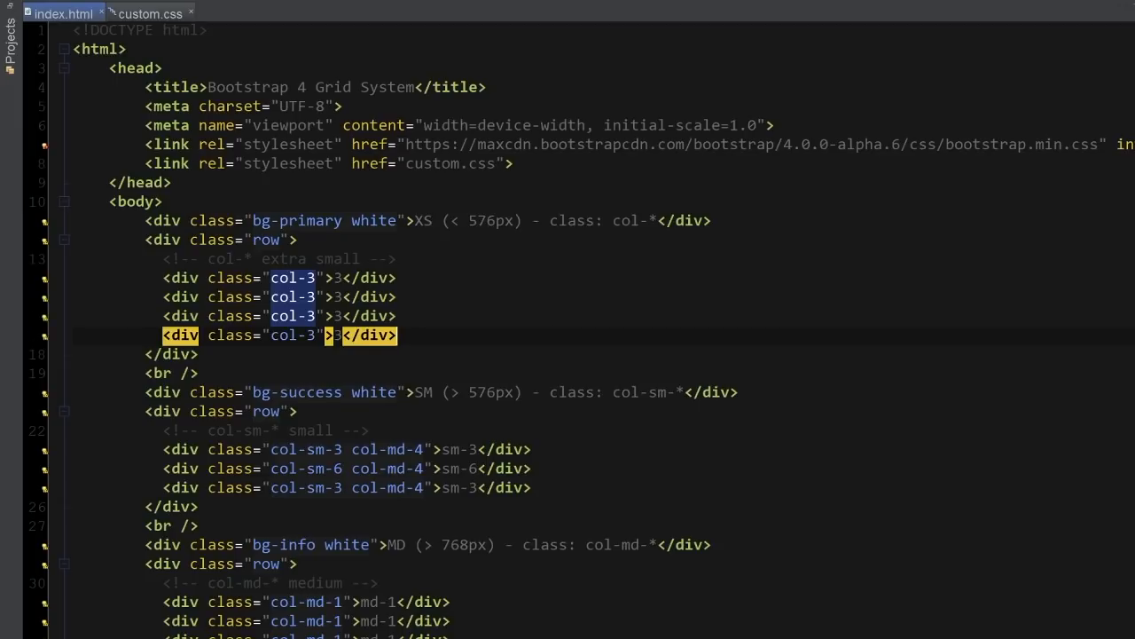
pyautogui.scroll(-3)
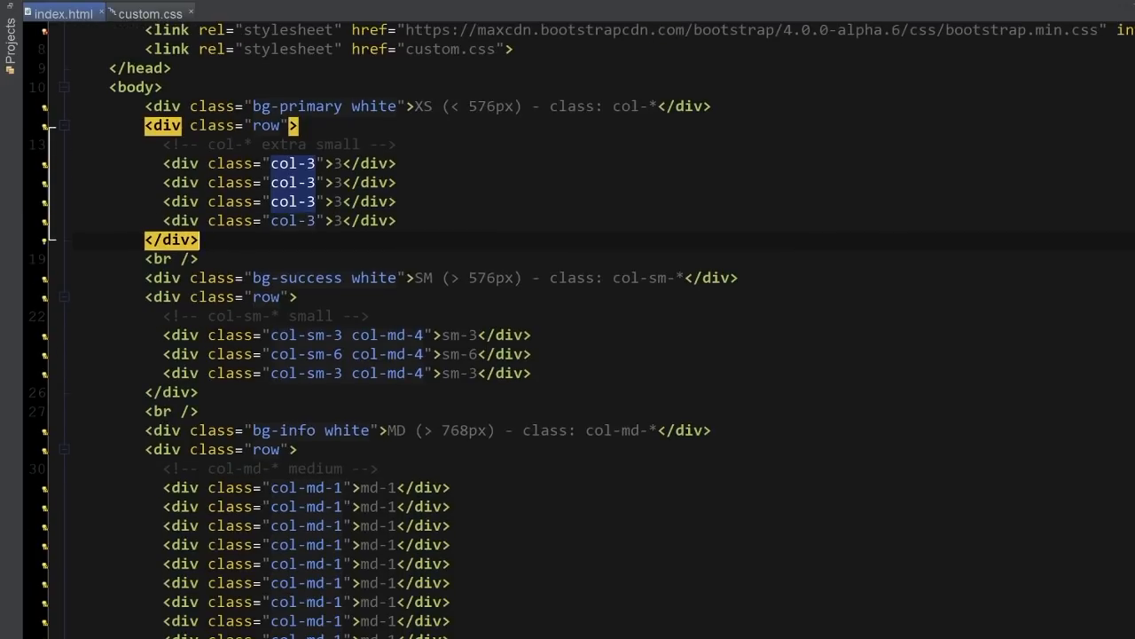
pyautogui.click(386, 316)
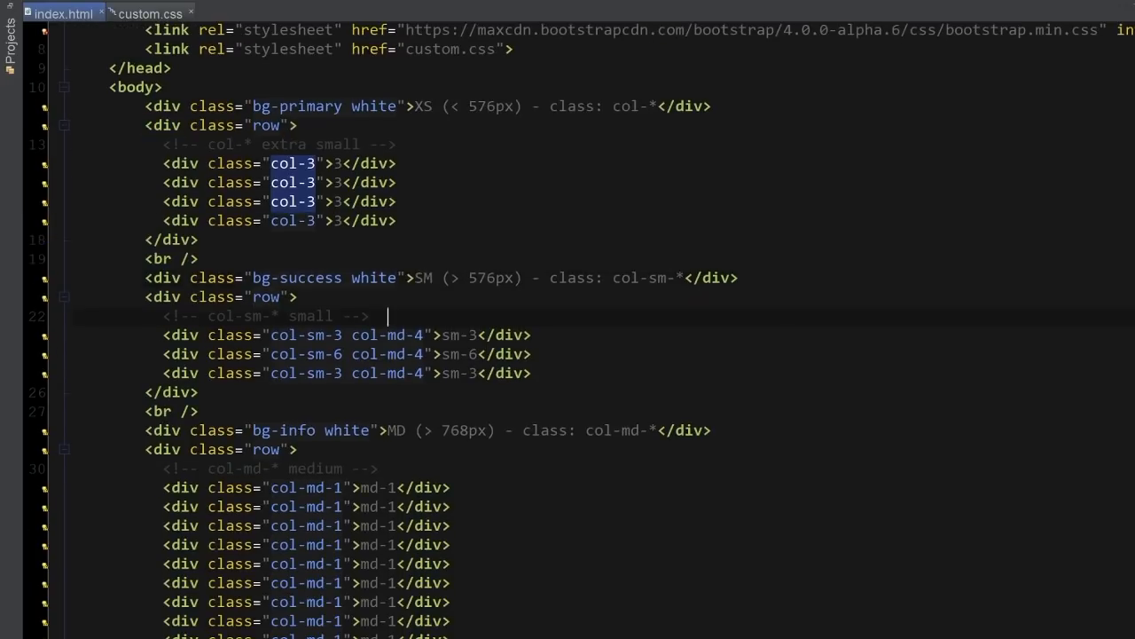
pyautogui.doubleClick(388, 335)
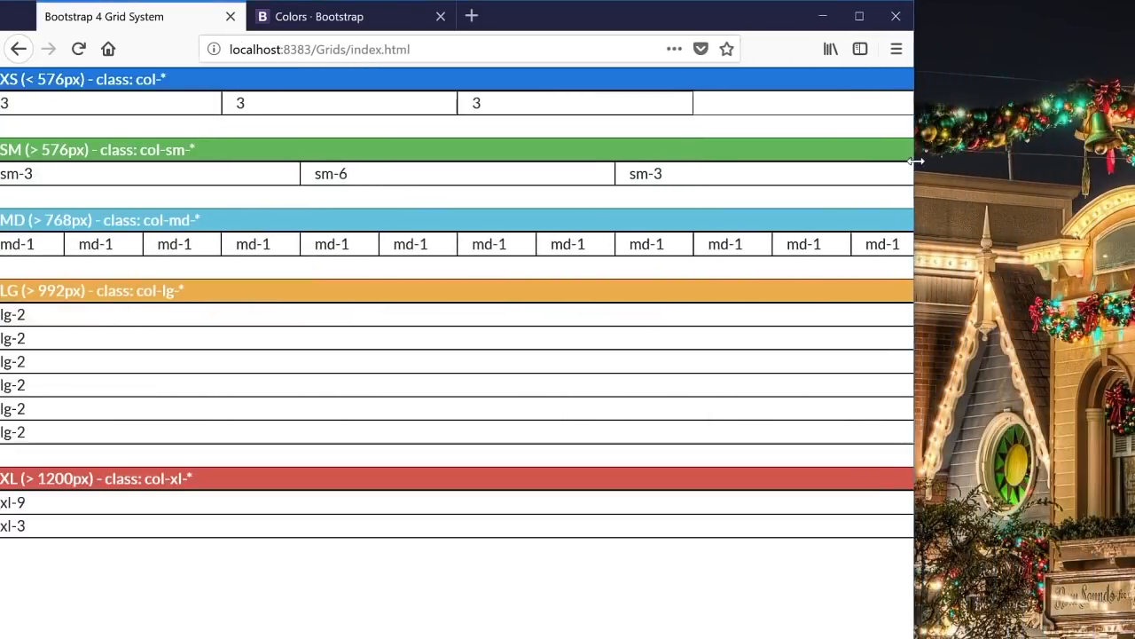
# Shrink the Firefox window below the large breakpoint so the LG and XL columns stack
pyautogui.moveTo(913, 160); pyautogui.dragTo(678, 163)
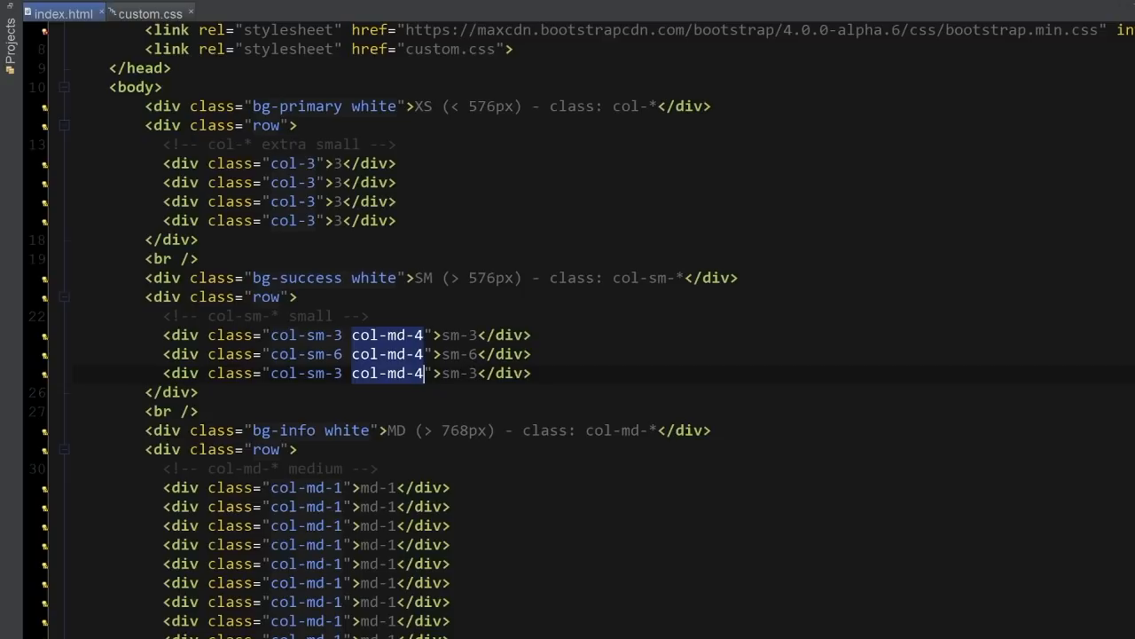
pyautogui.scroll(-3)
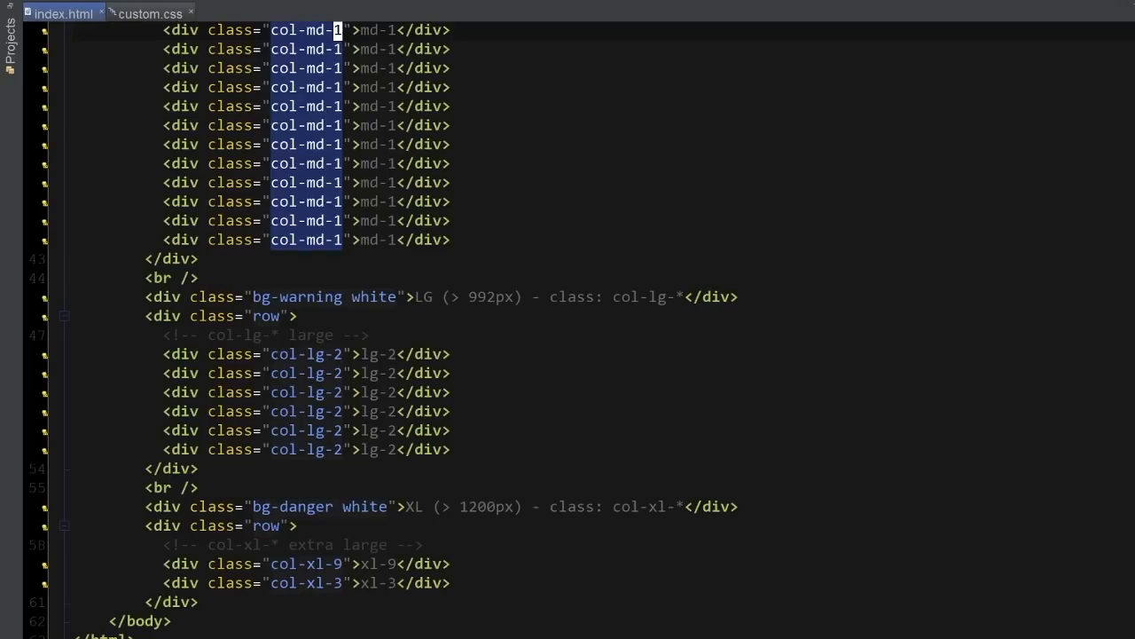
# Scroll down the index.html source to the XL section
pyautogui.scroll(-3)
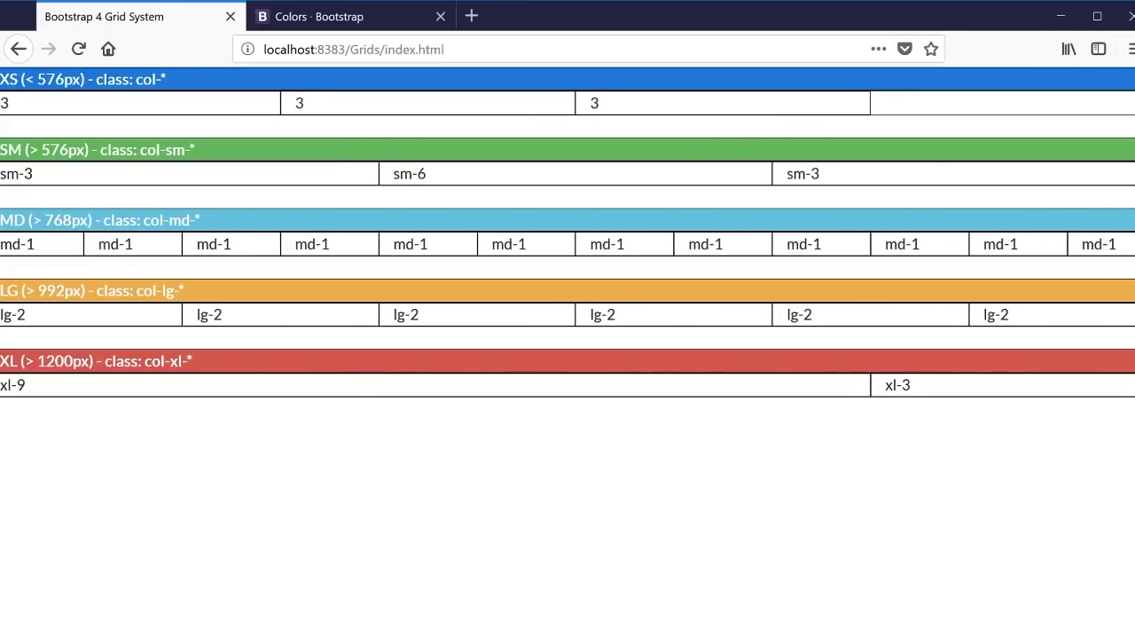
# Reload the grid demo and highlight the 992px LG breakpoint and the lg-2 column numbers
pyautogui.doubleClick(15, 384)
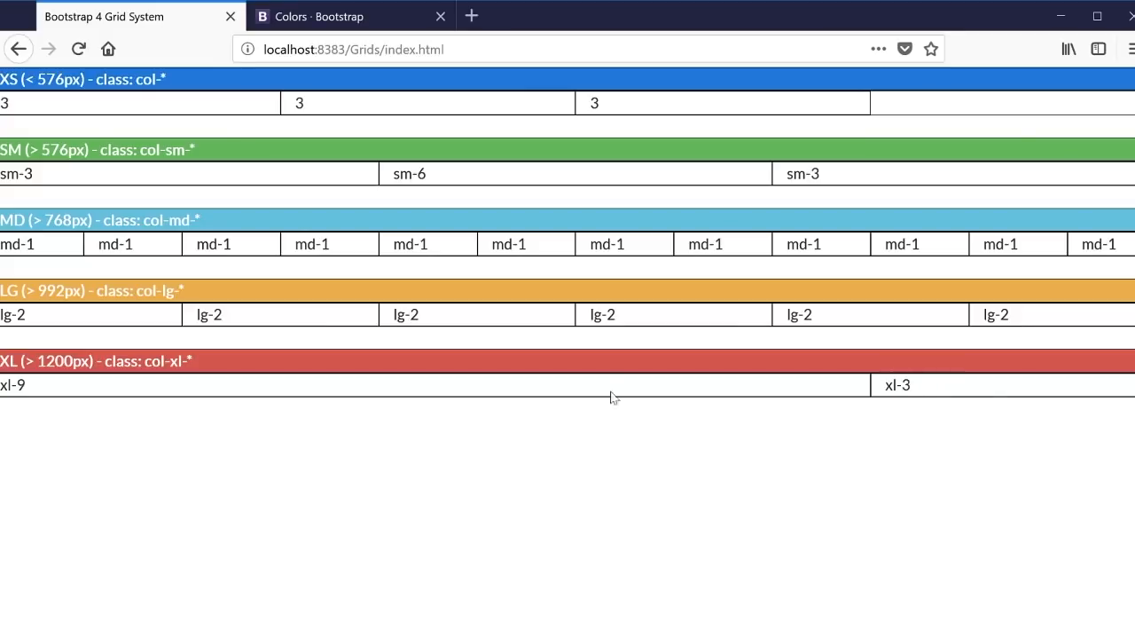
pyautogui.moveTo(815, 333)
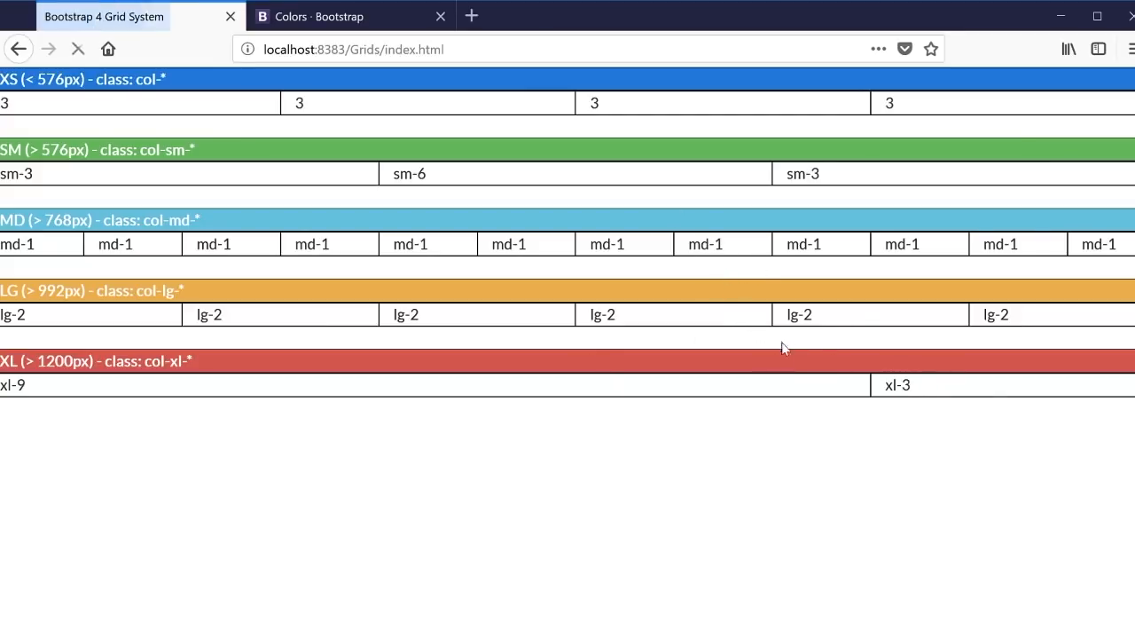
pyautogui.doubleClick(603, 314)
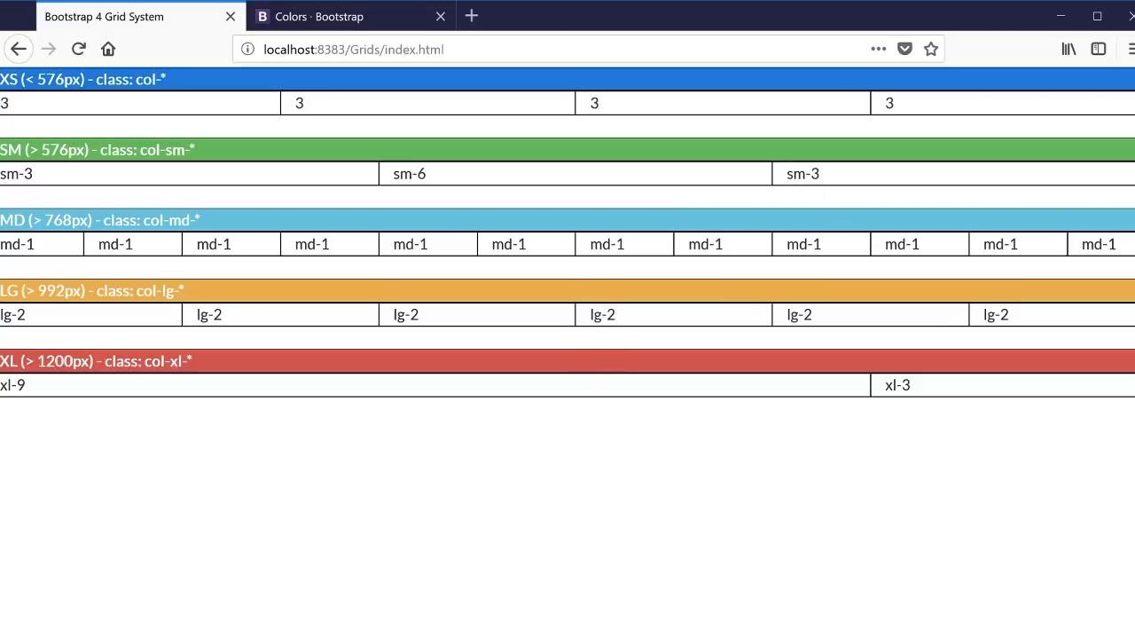
pyautogui.moveTo(608, 333)
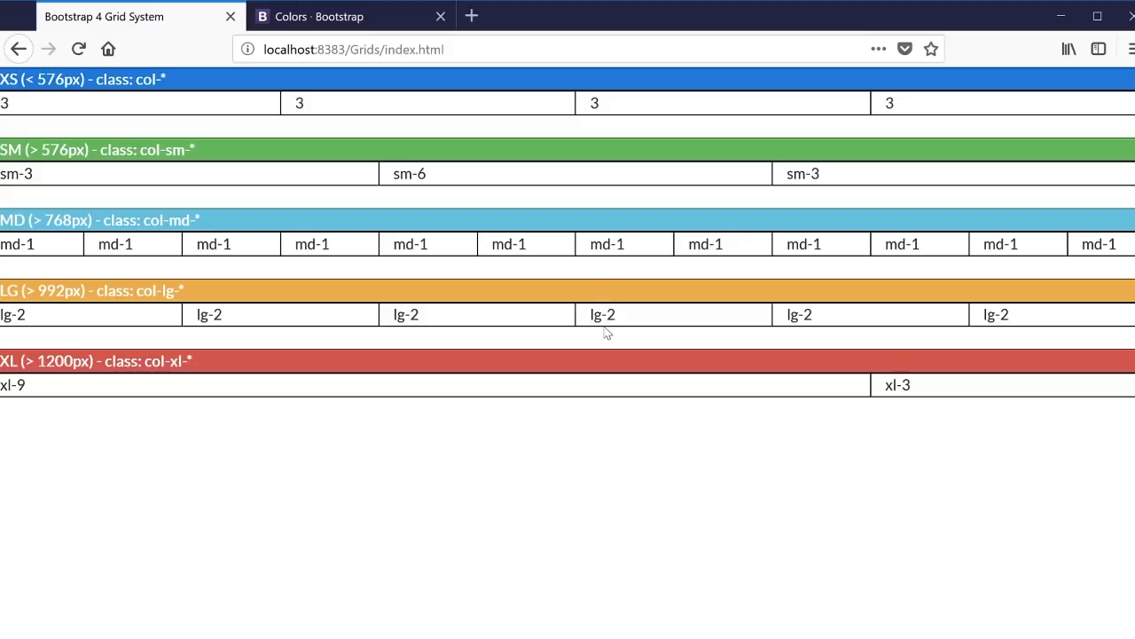
pyautogui.doubleClick(598, 314)
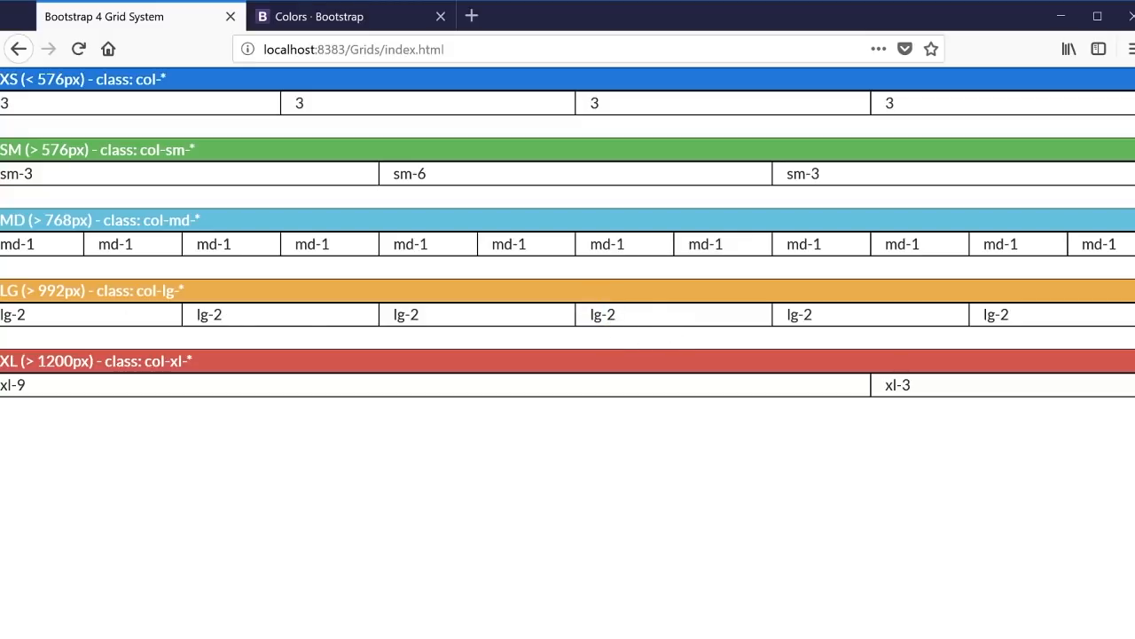
pyautogui.doubleClick(59, 290)
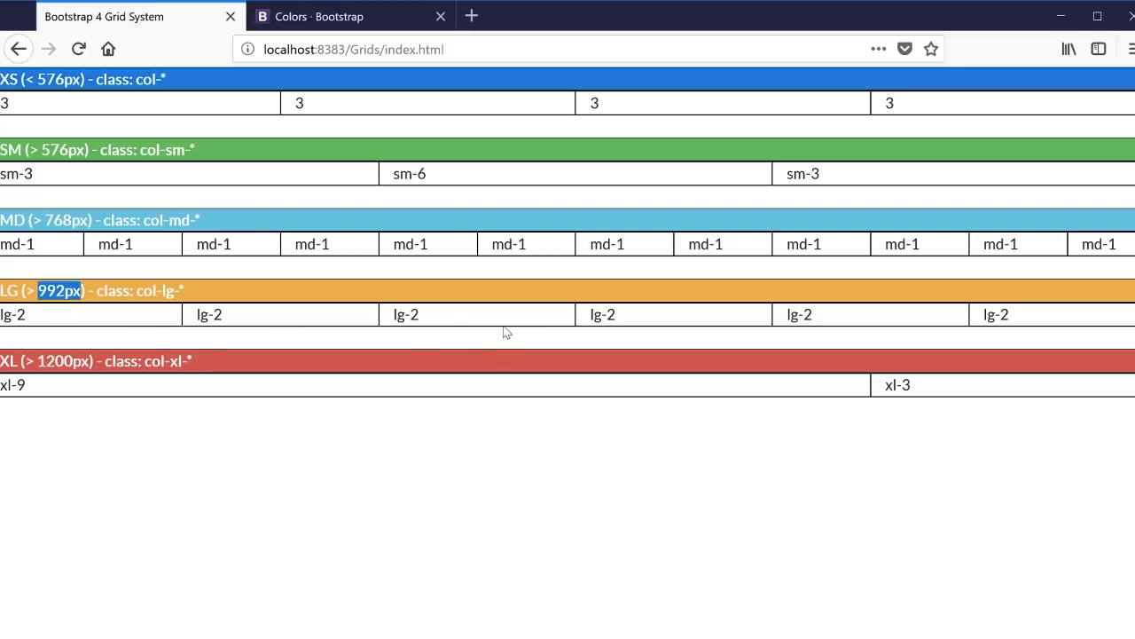
pyautogui.moveTo(710, 331)
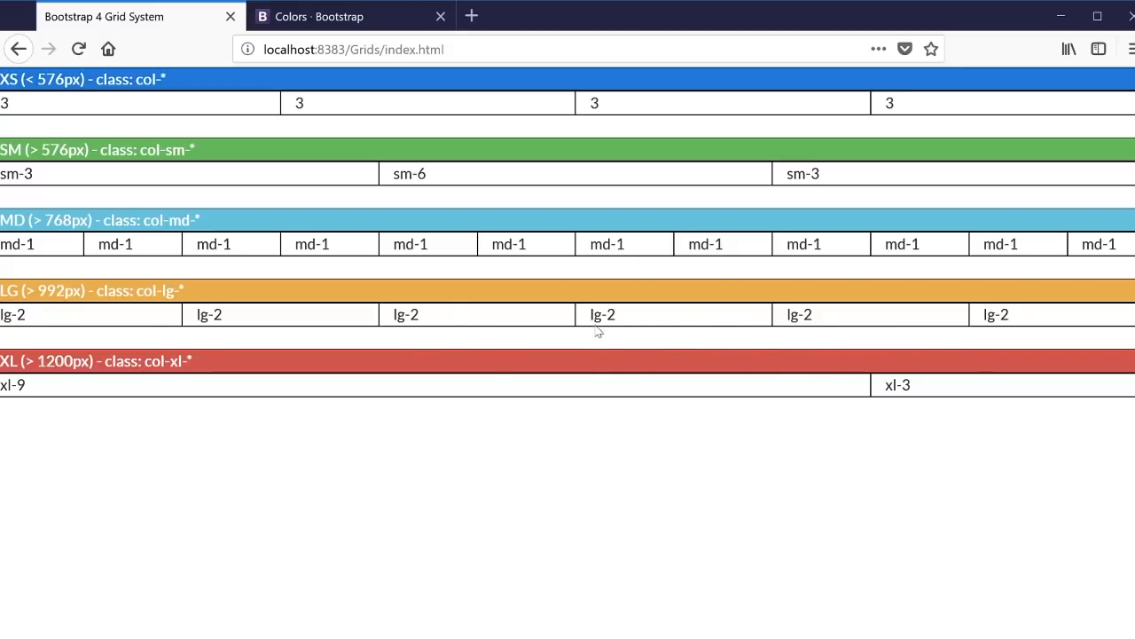
pyautogui.doubleClick(608, 314)
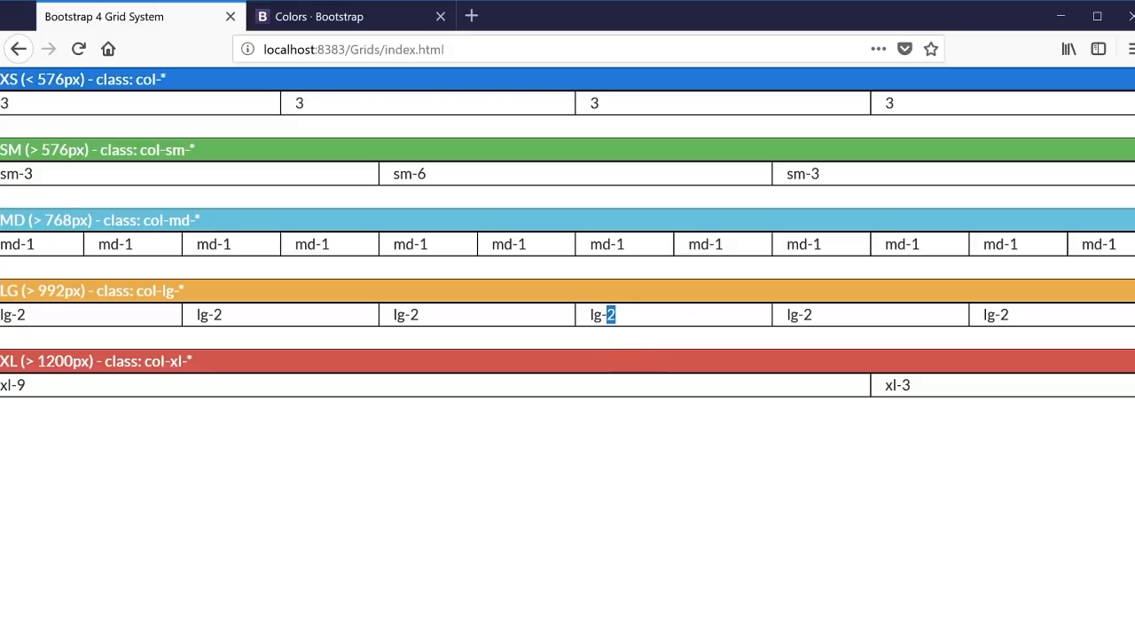
pyautogui.moveTo(636, 324)
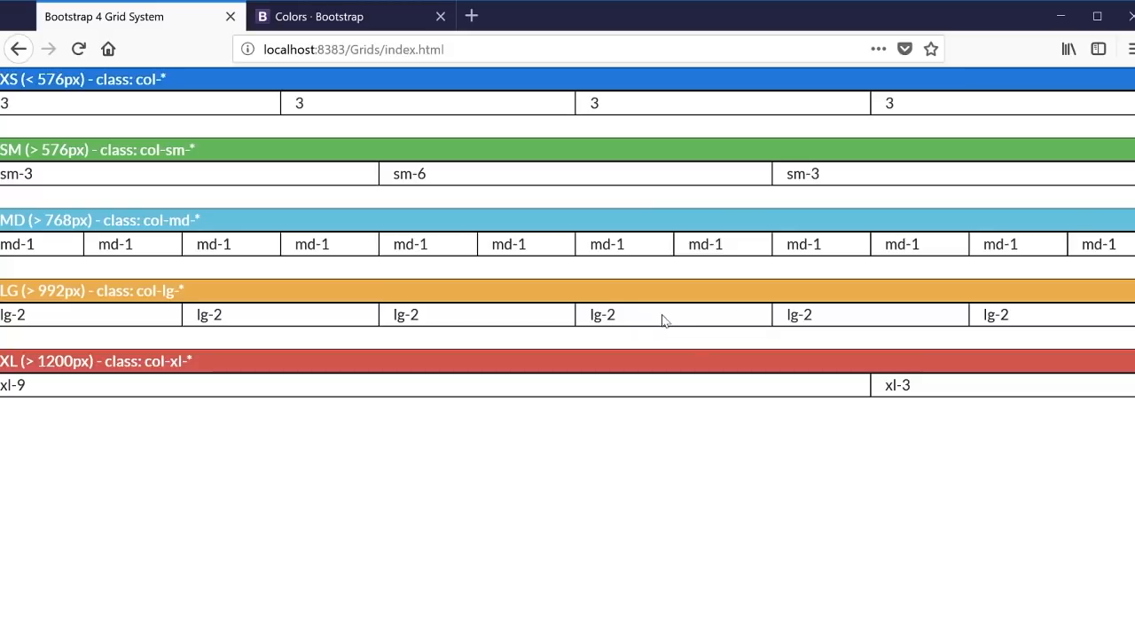
pyautogui.moveTo(721, 429)
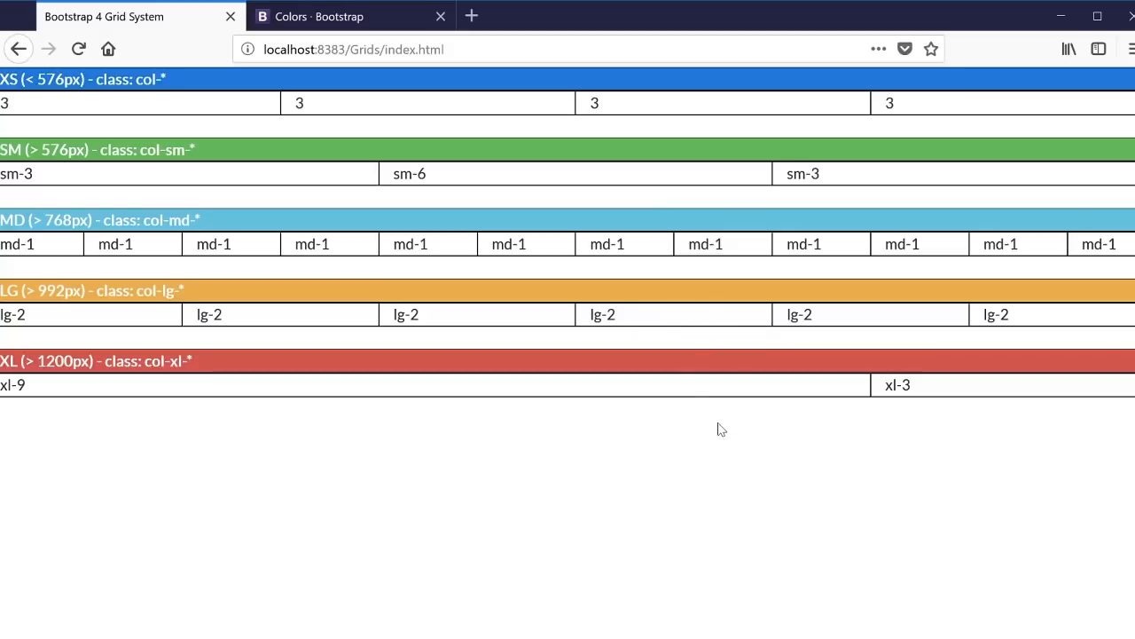
pyautogui.moveTo(748, 374)
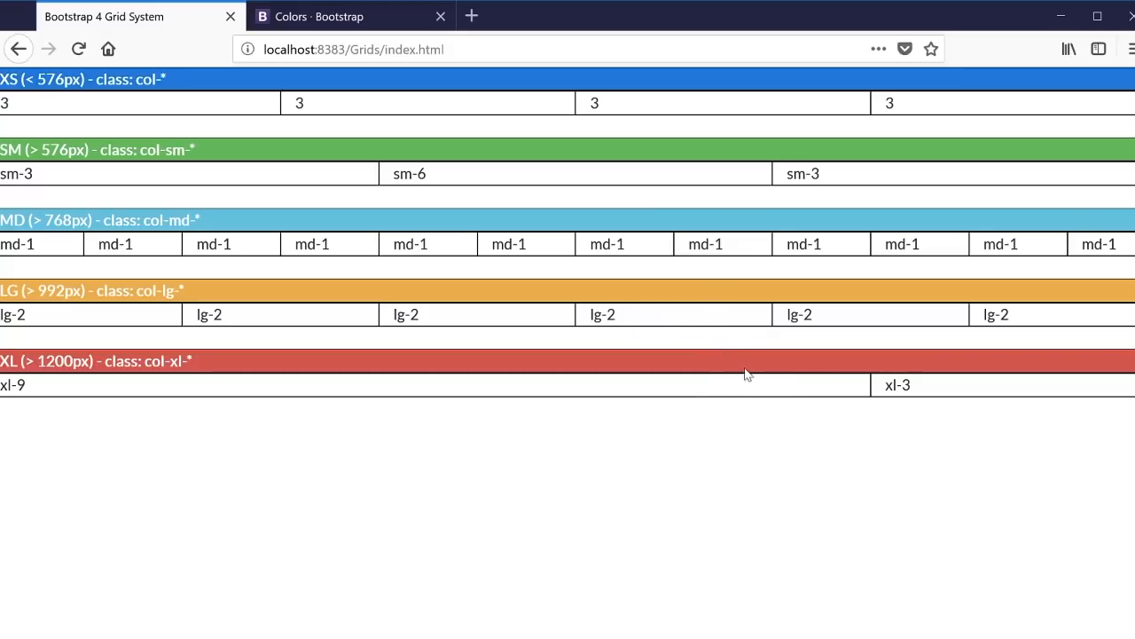
pyautogui.moveTo(728, 373)
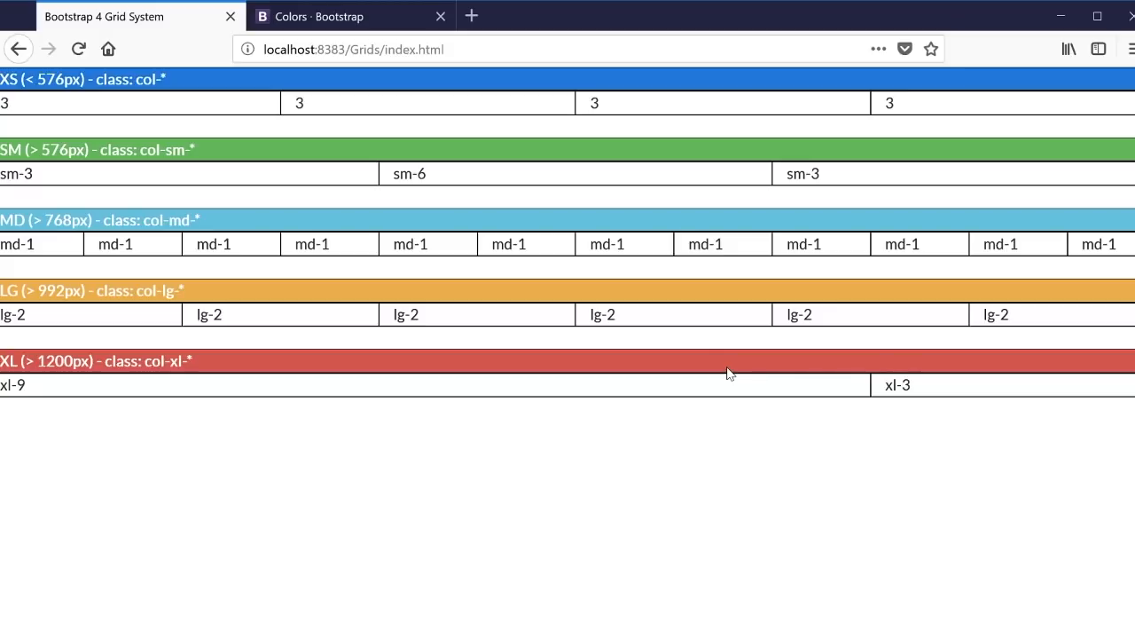
pyautogui.moveTo(337, 158)
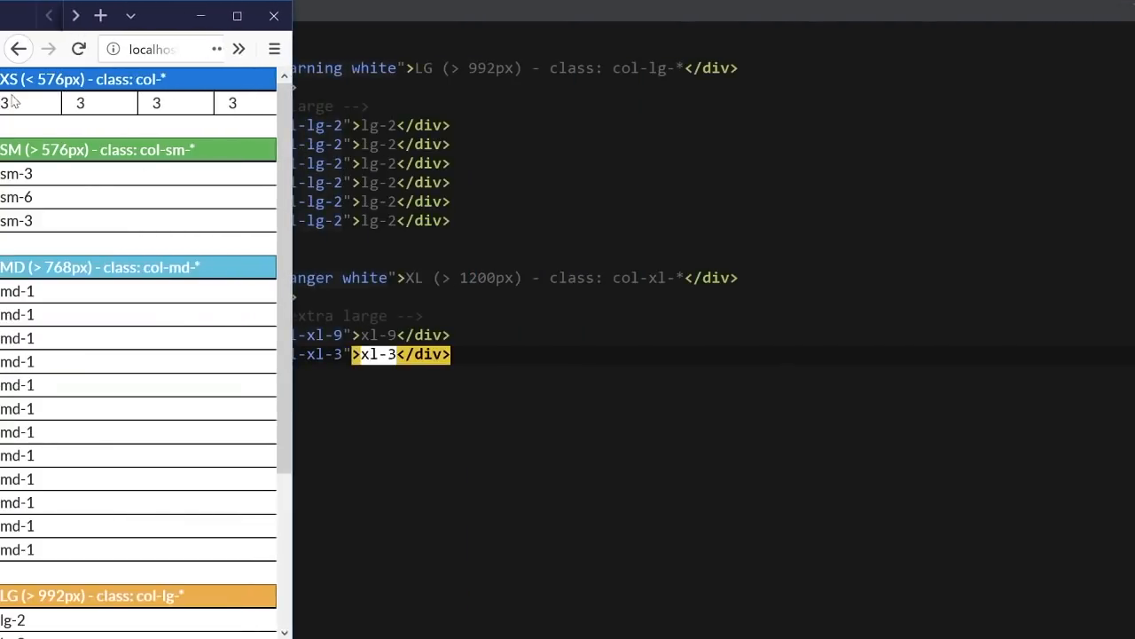
pyautogui.moveTo(24, 105)
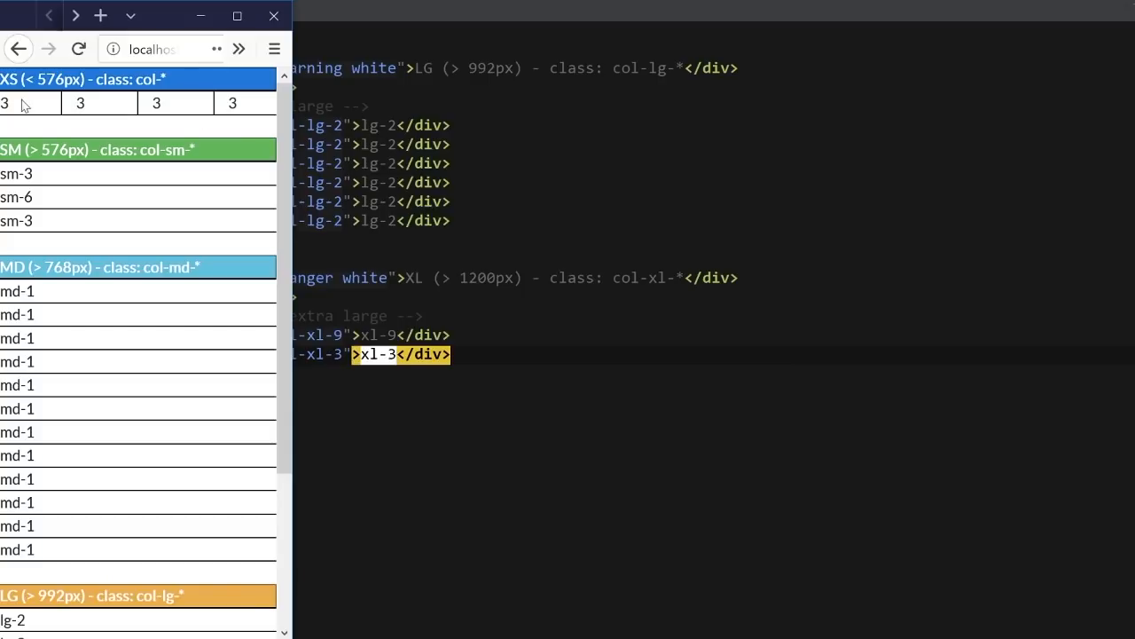
pyautogui.moveTo(293, 151)
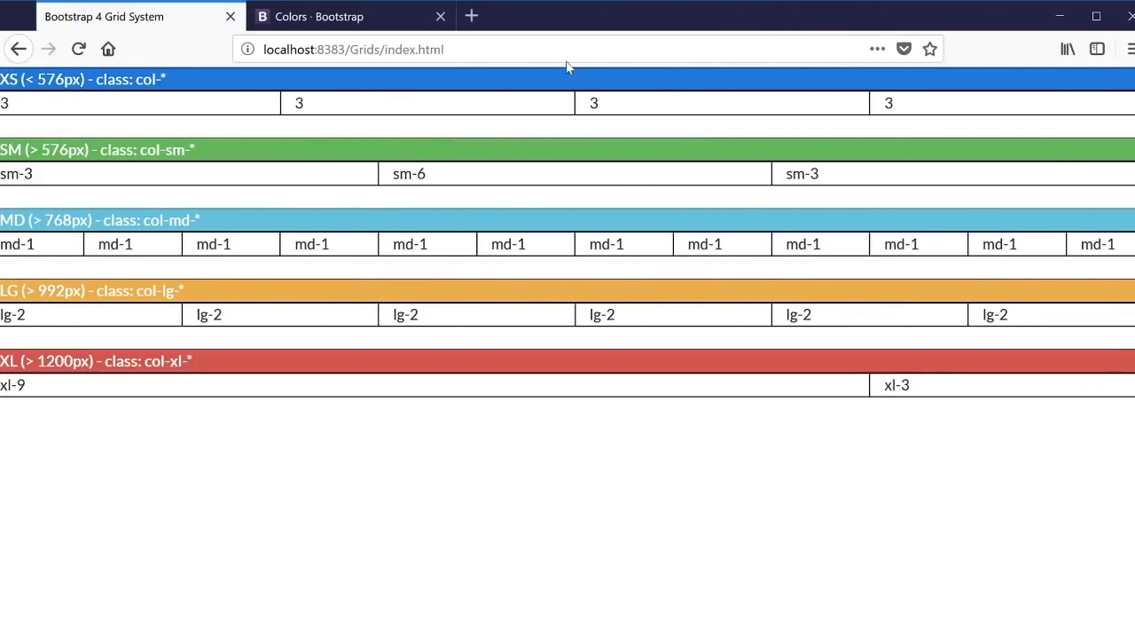
pyautogui.moveTo(765, 574)
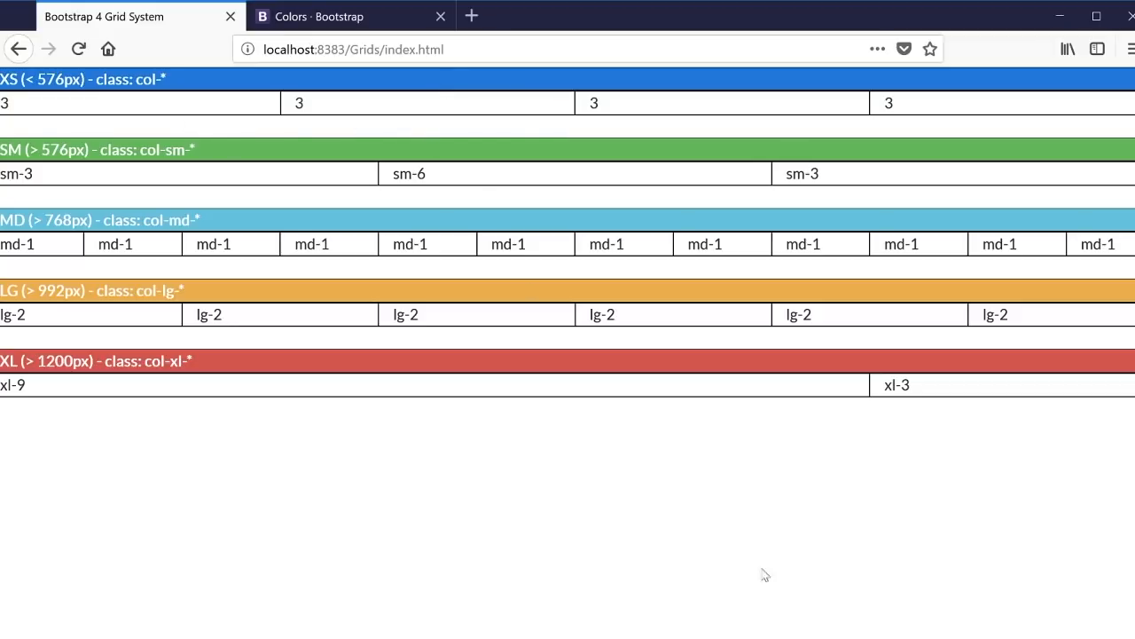
pyautogui.moveTo(822, 489)
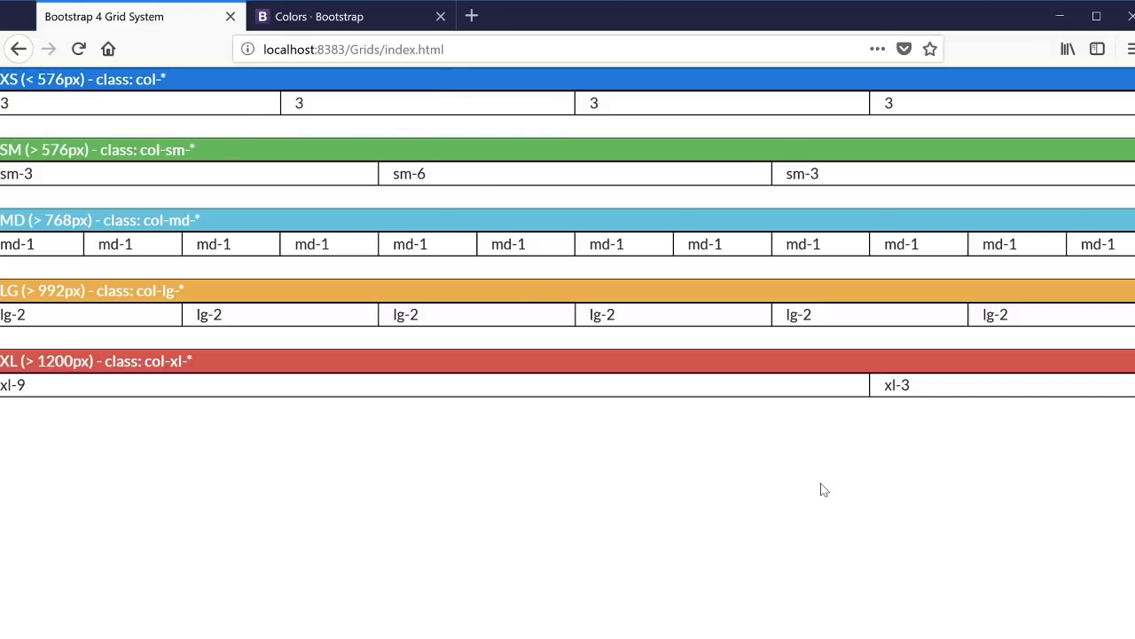